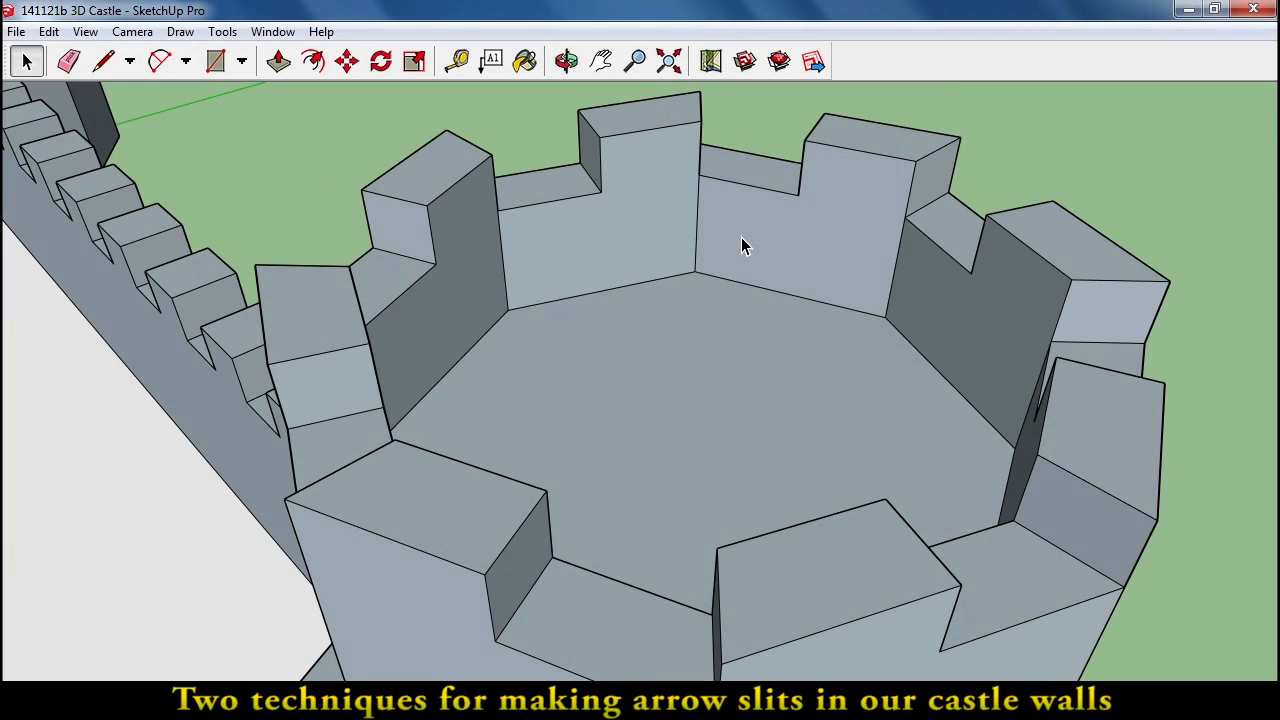
pyautogui.moveTo(815, 205)
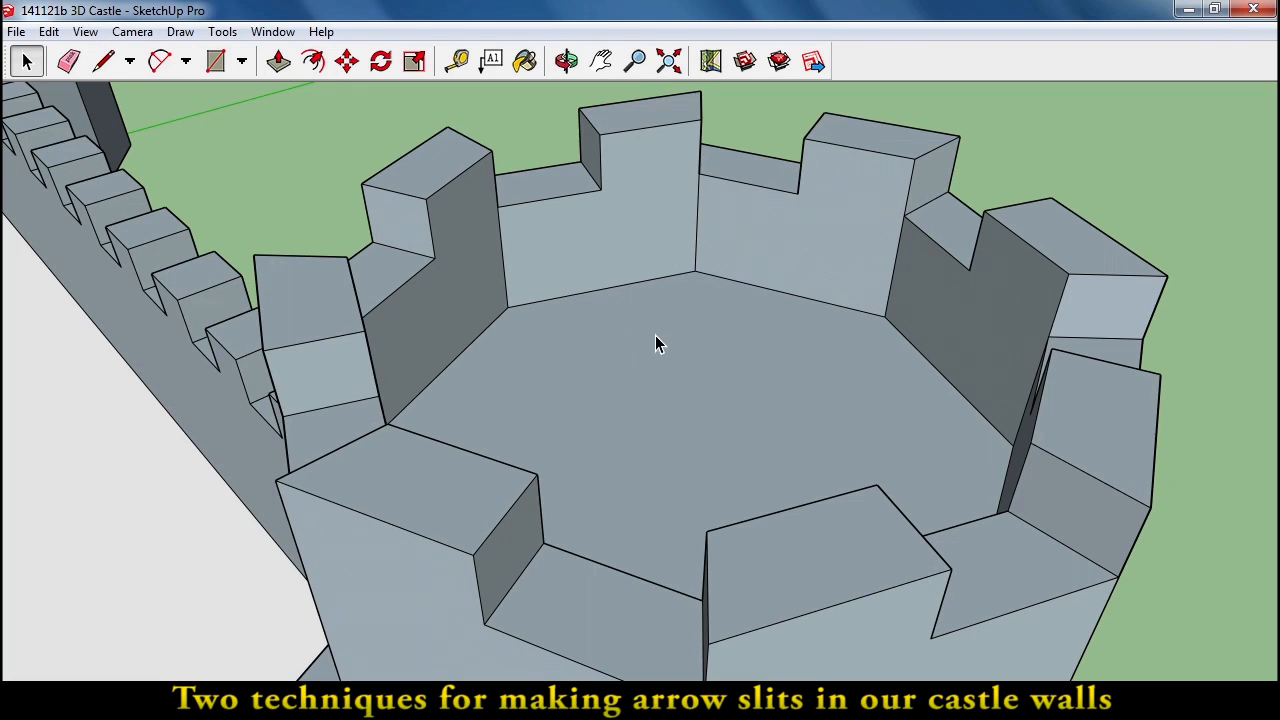
pyautogui.moveTo(575, 265)
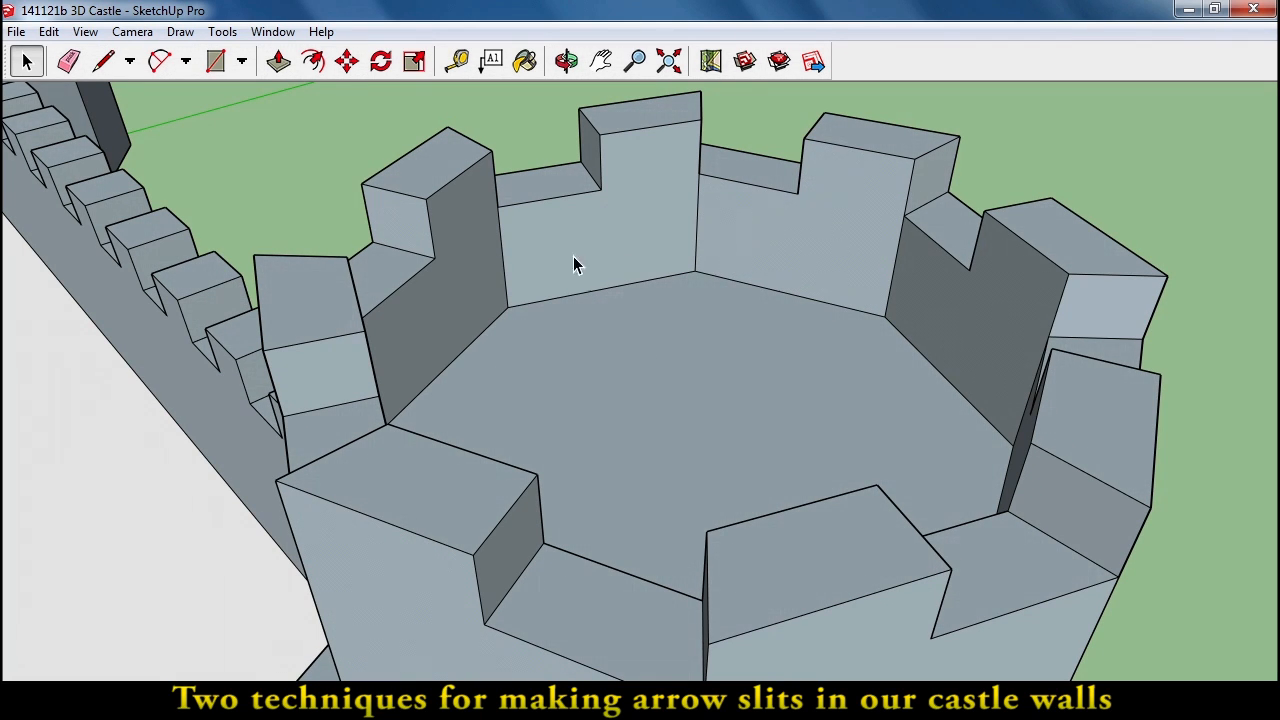
pyautogui.moveTo(640, 258)
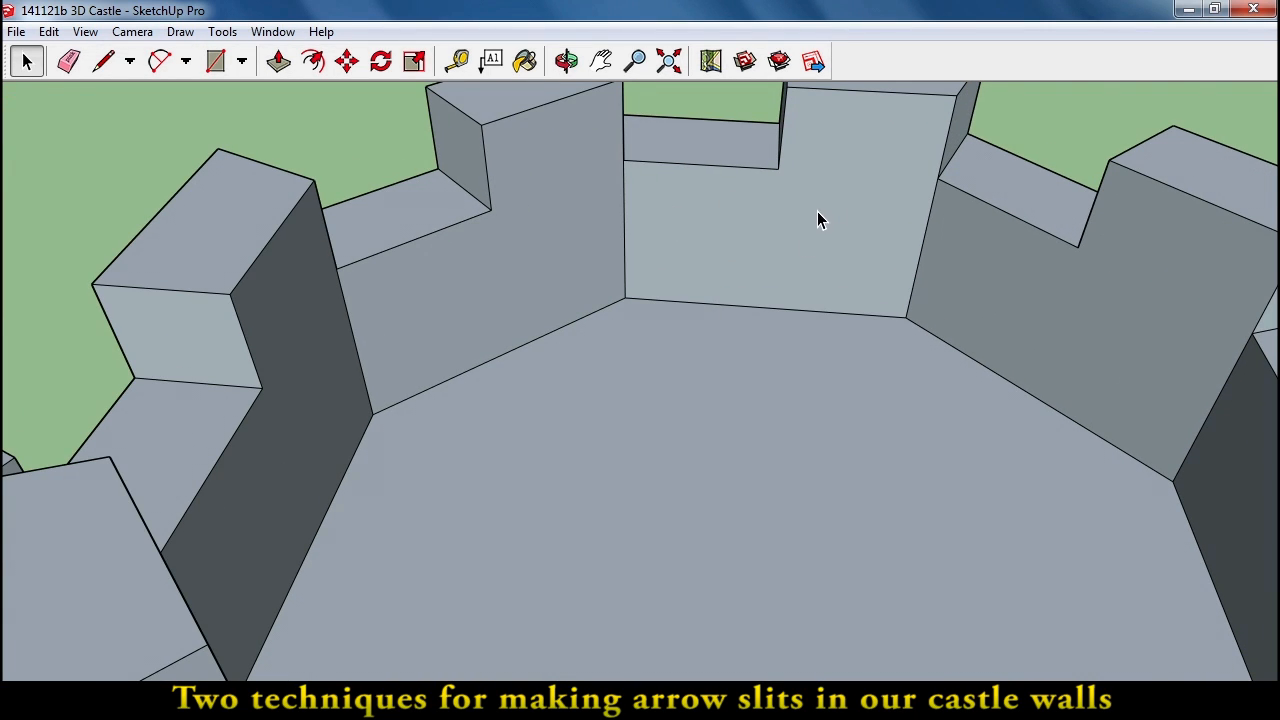
pyautogui.moveTo(710, 190)
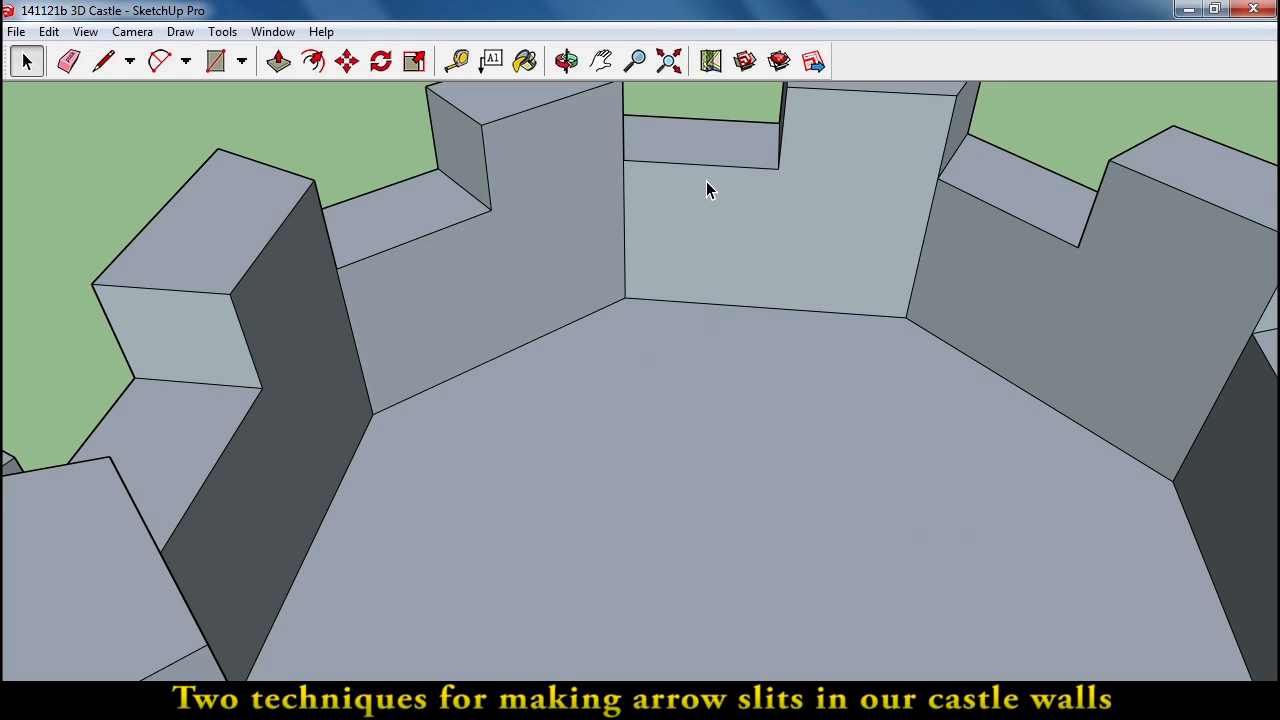
pyautogui.moveTo(835, 155)
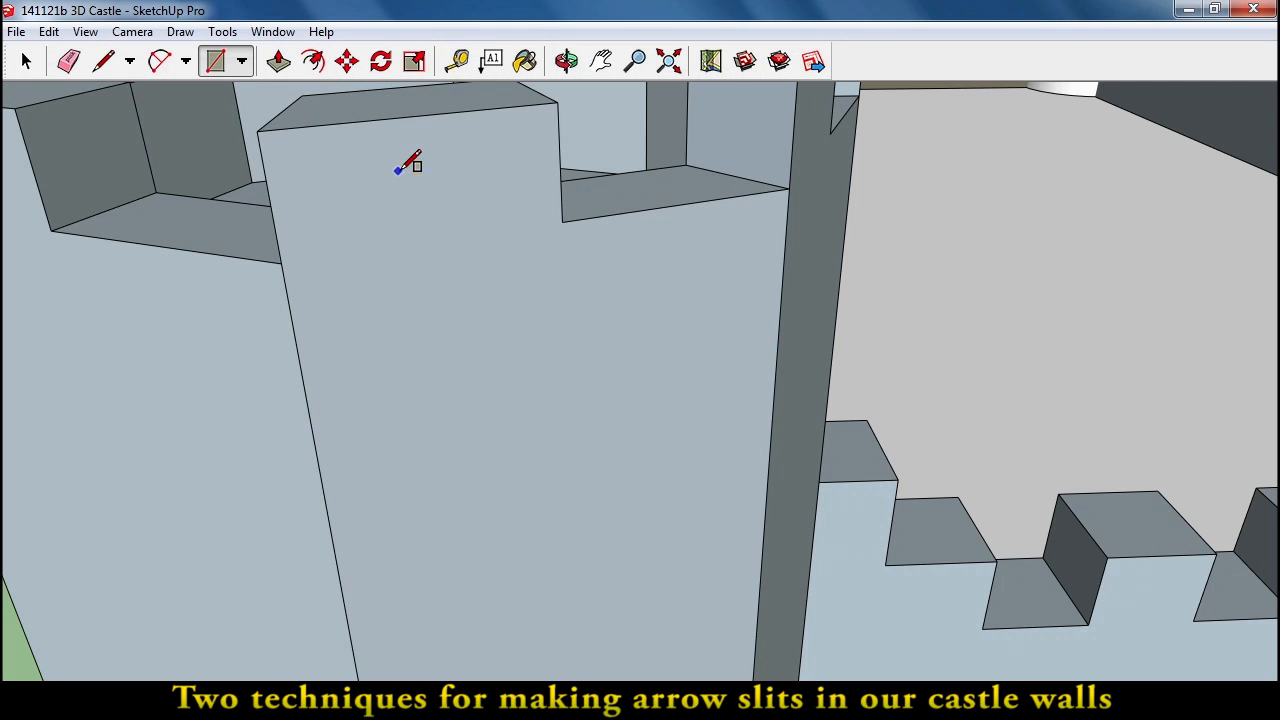
# Draw a thin upright rectangle on a merlon, push it through the wall, and orbit to check.
pyautogui.moveTo(397, 171); pyautogui.dragTo(445, 330)
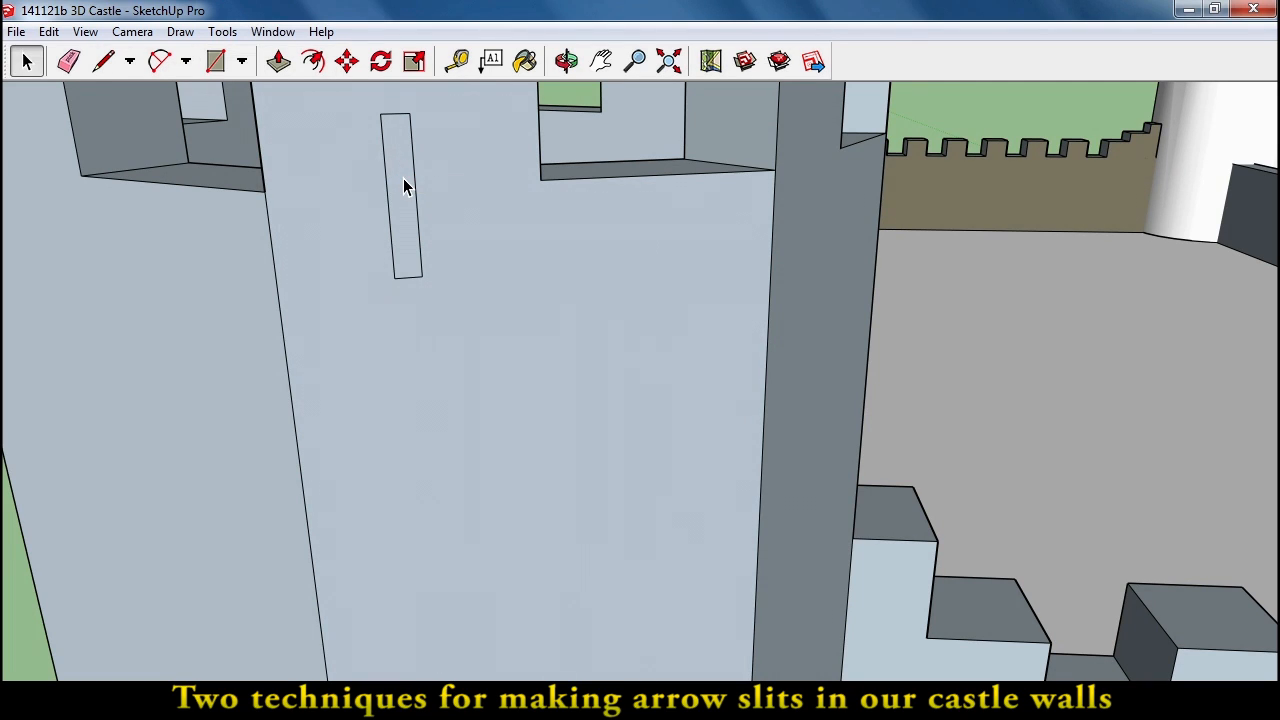
pyautogui.click(278, 61)
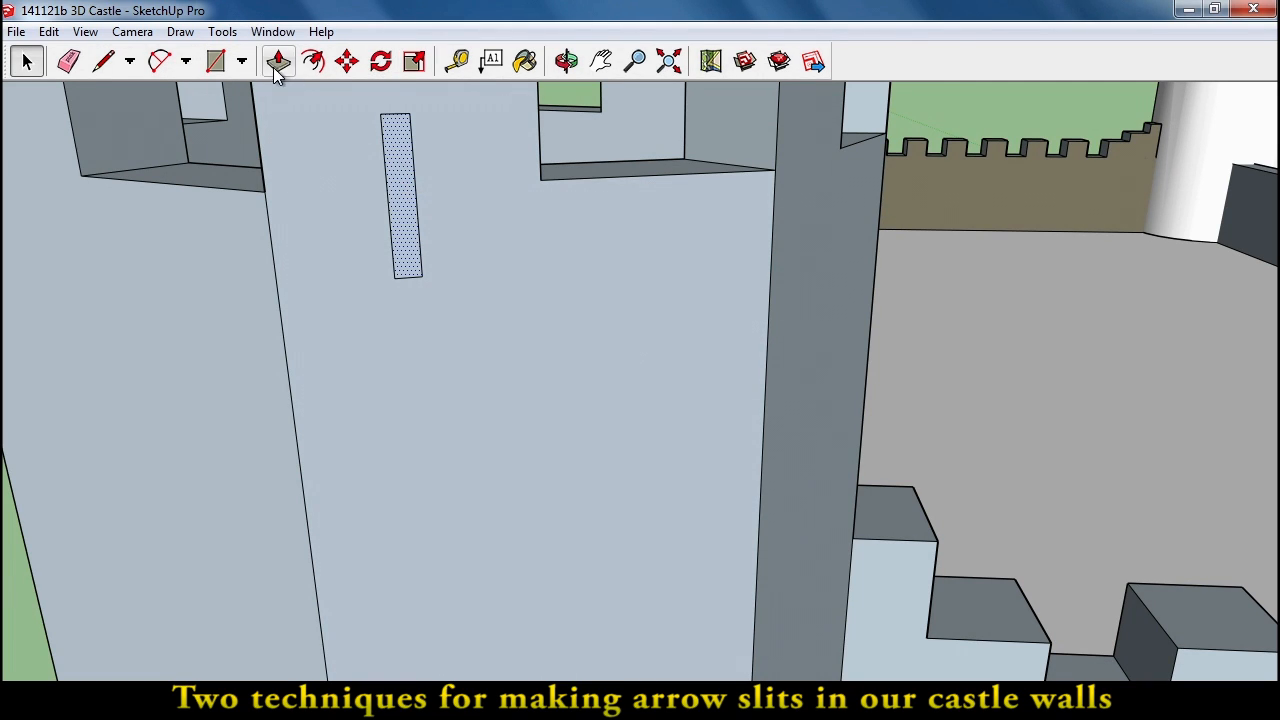
pyautogui.click(279, 61)
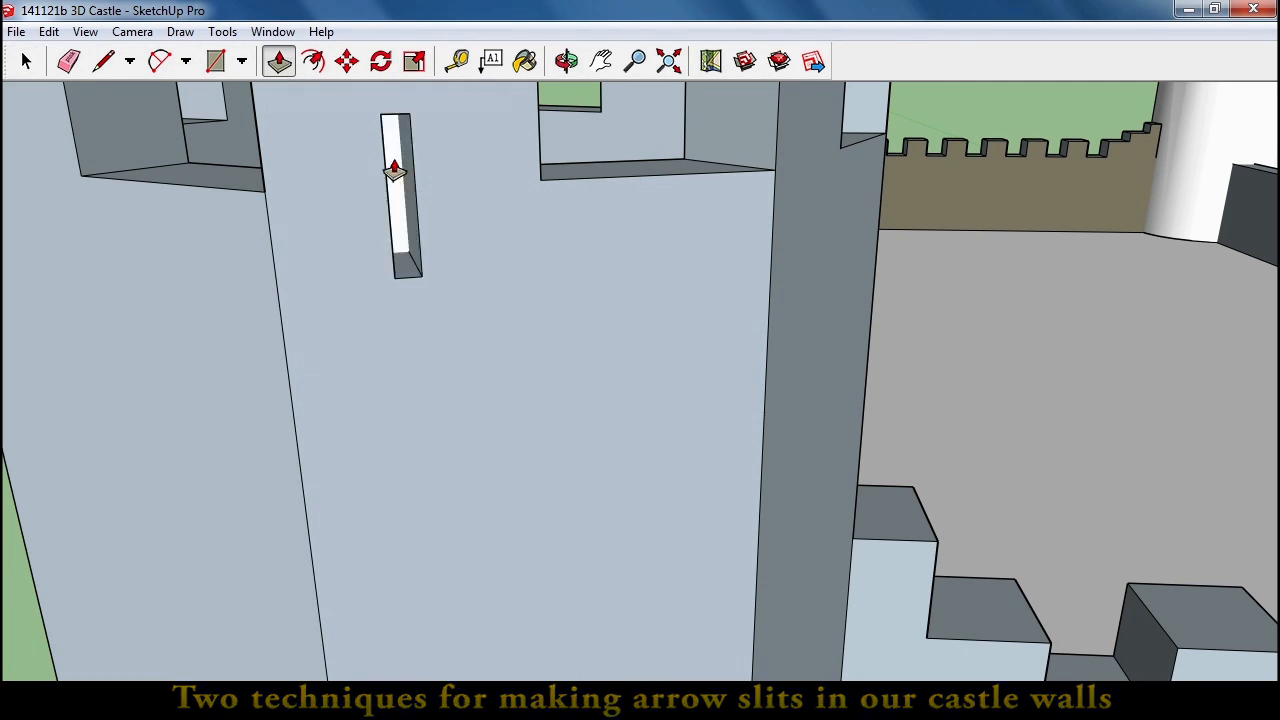
pyautogui.click(566, 61)
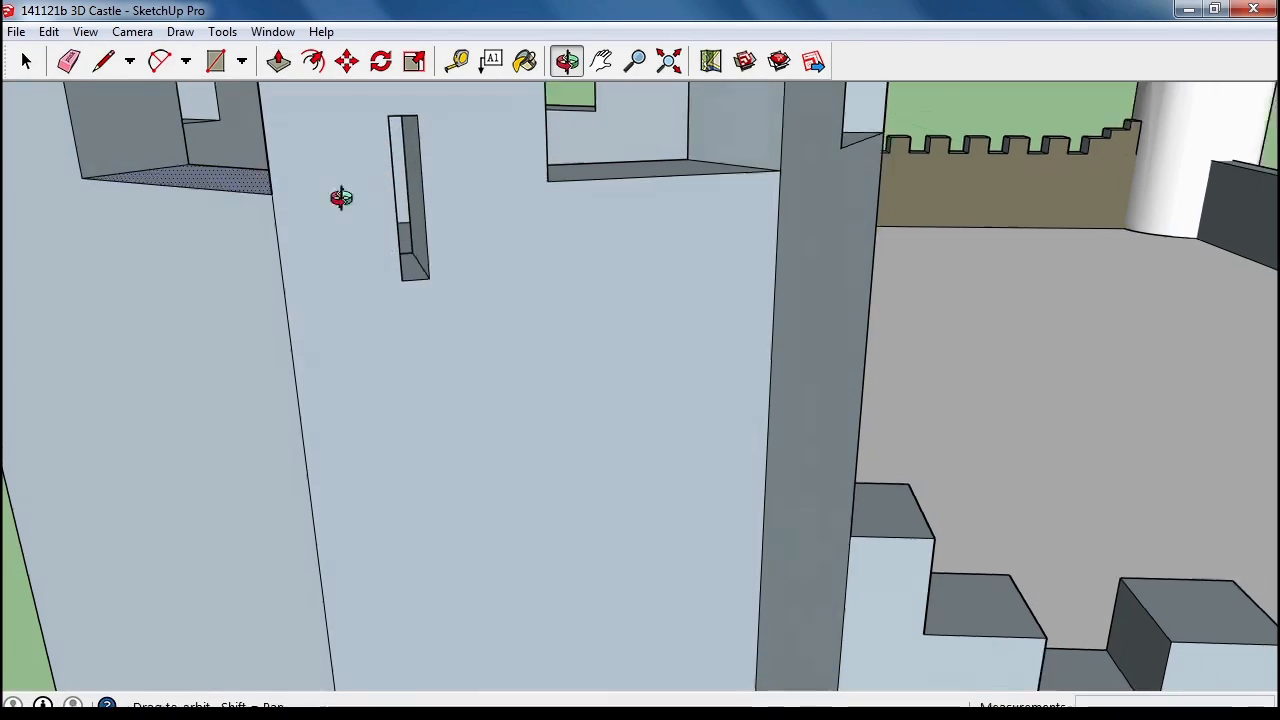
pyautogui.moveTo(341, 197); pyautogui.dragTo(1045, 352)
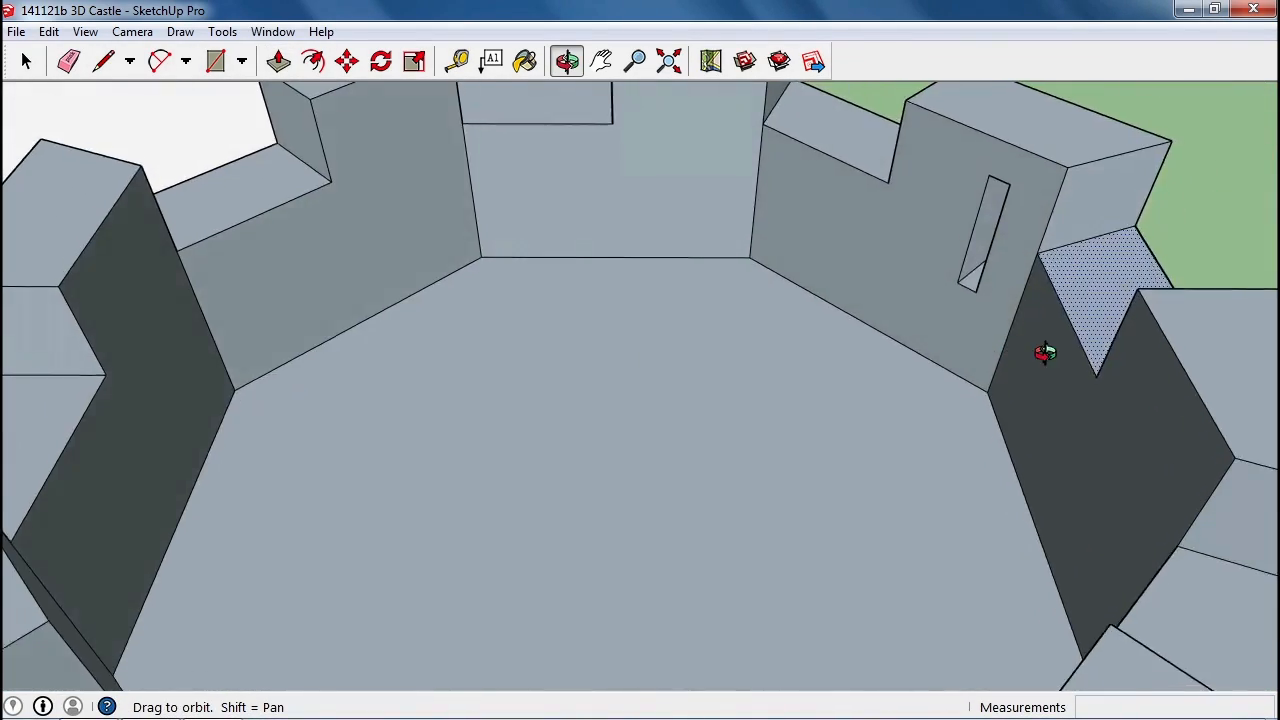
pyautogui.click(279, 61)
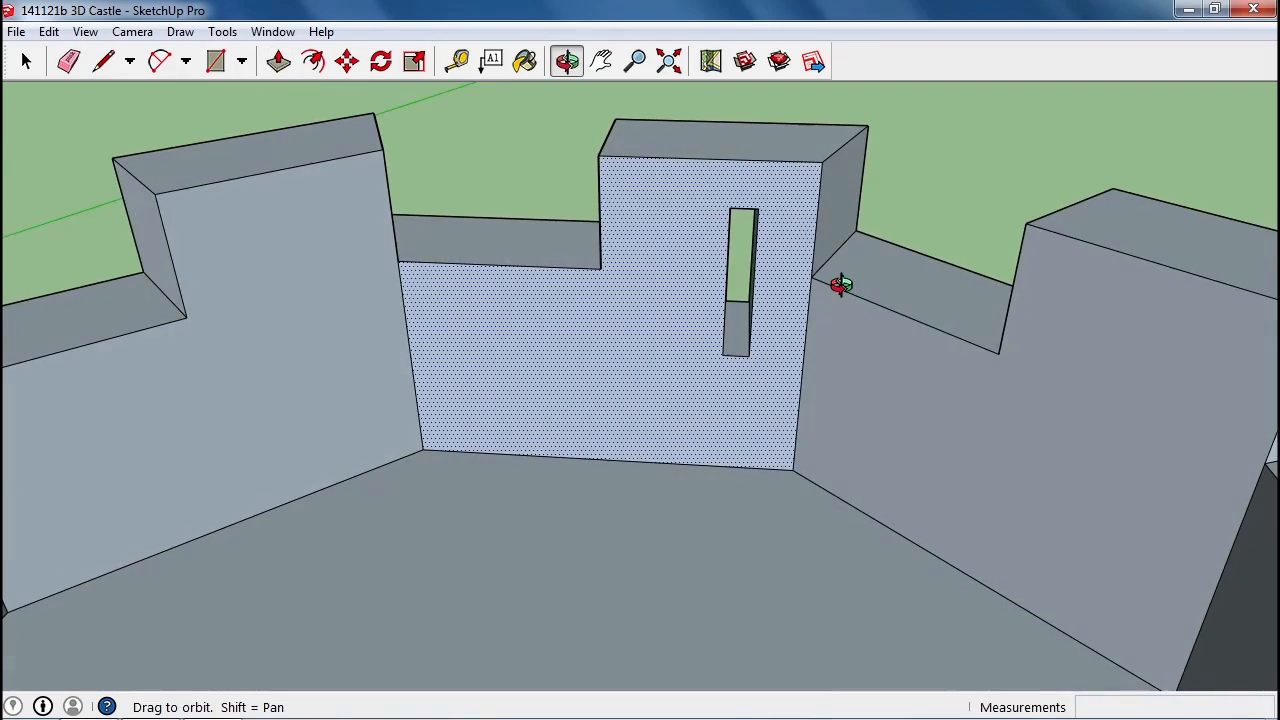
pyautogui.moveTo(843, 285); pyautogui.dragTo(367, 372)
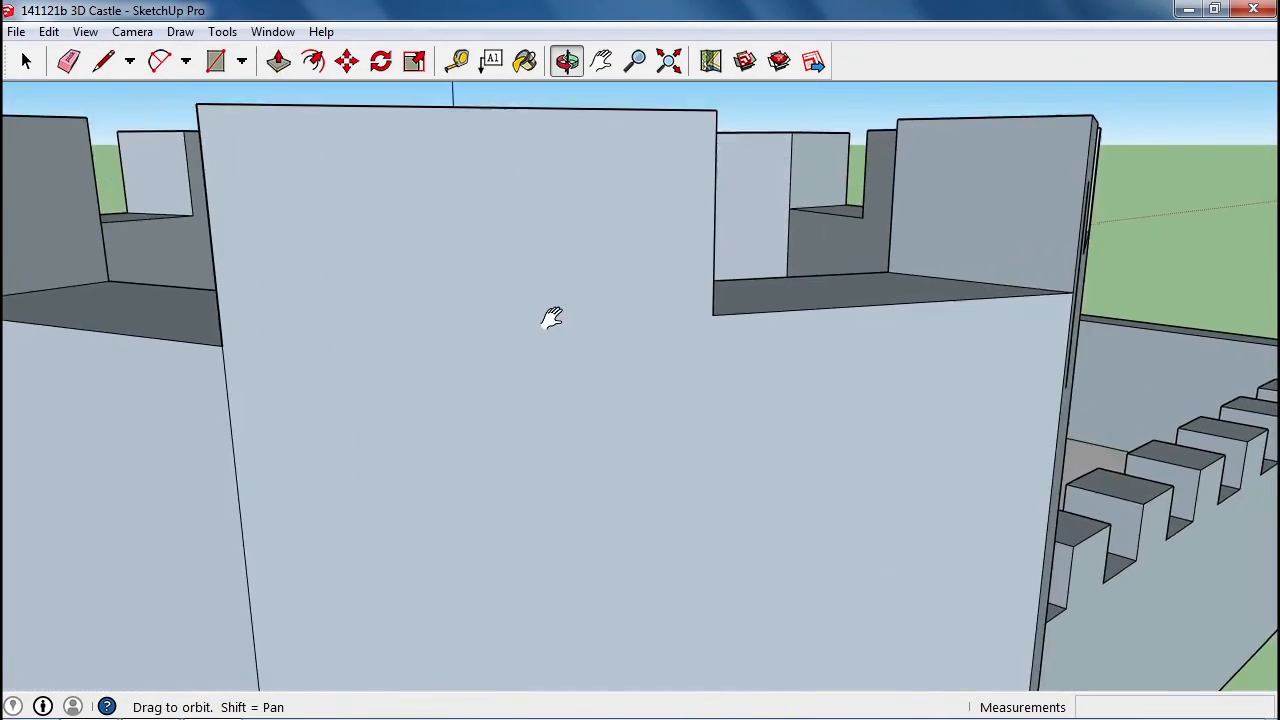
# Outline a tall narrow rectangle on another merlon and push it past the wall thickness.
pyautogui.click(216, 61)
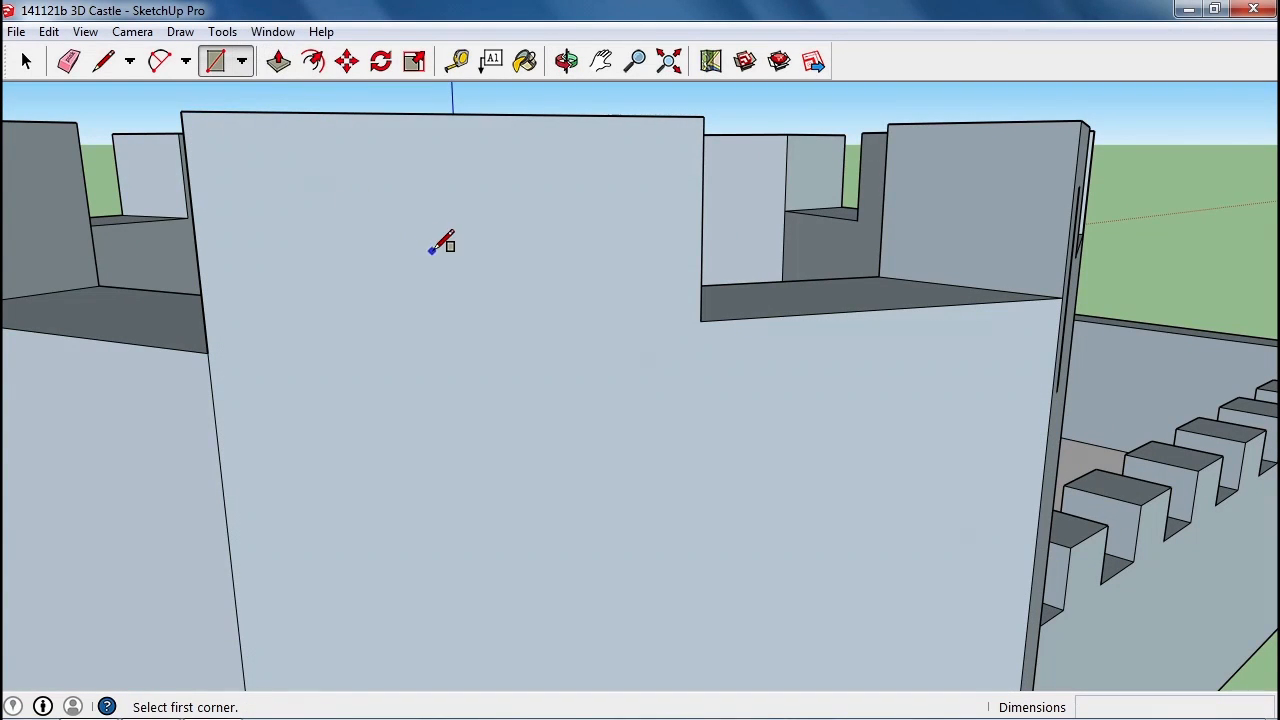
pyautogui.moveTo(422, 205)
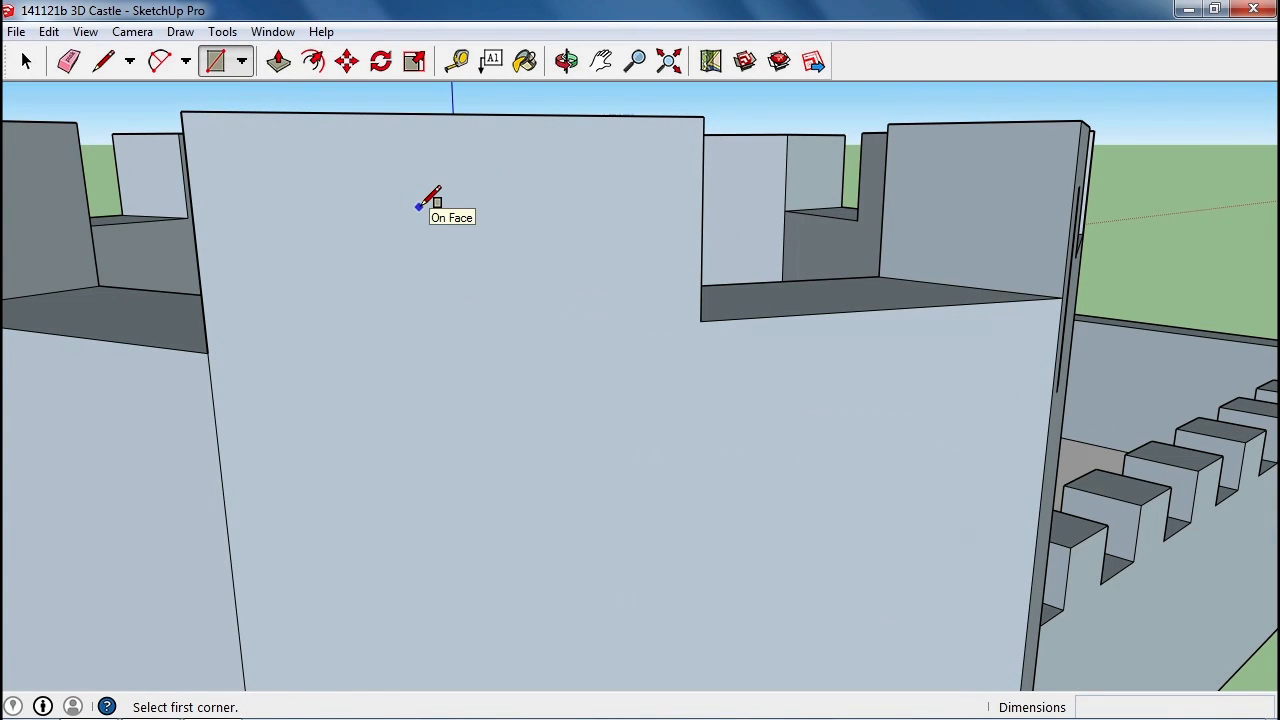
pyautogui.moveTo(420, 205); pyautogui.dragTo(480, 570)
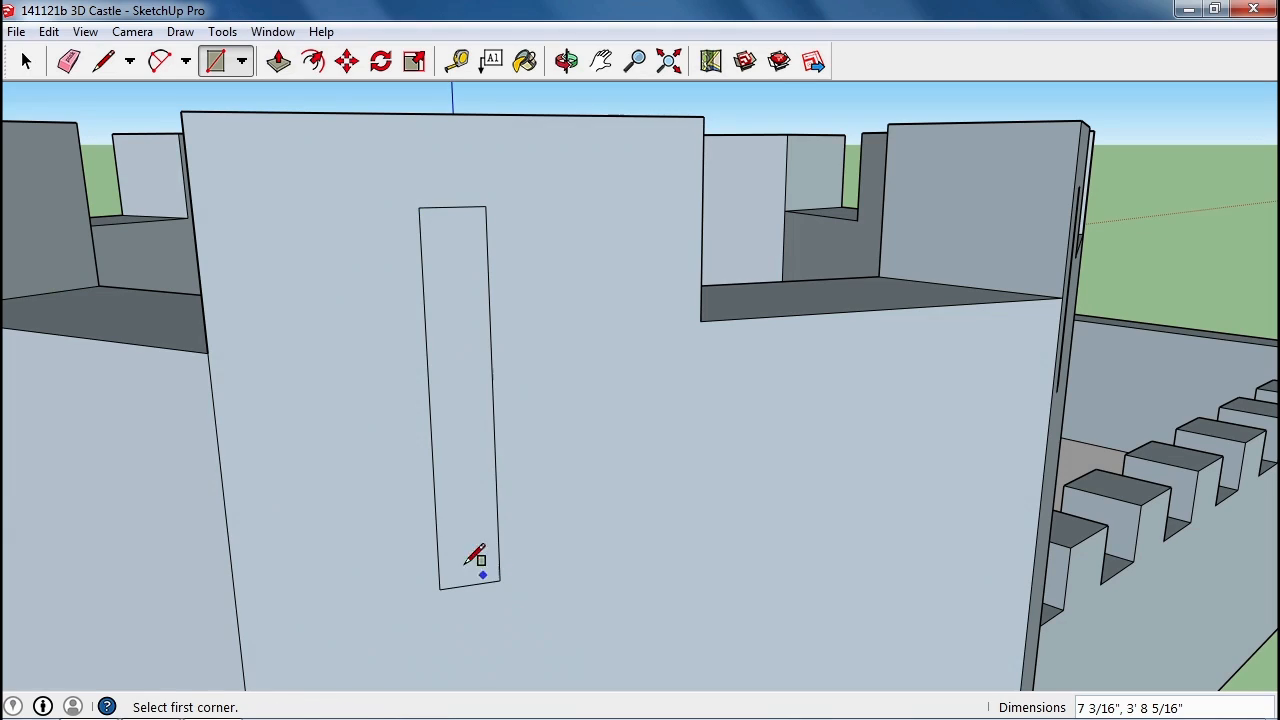
pyautogui.click(278, 61)
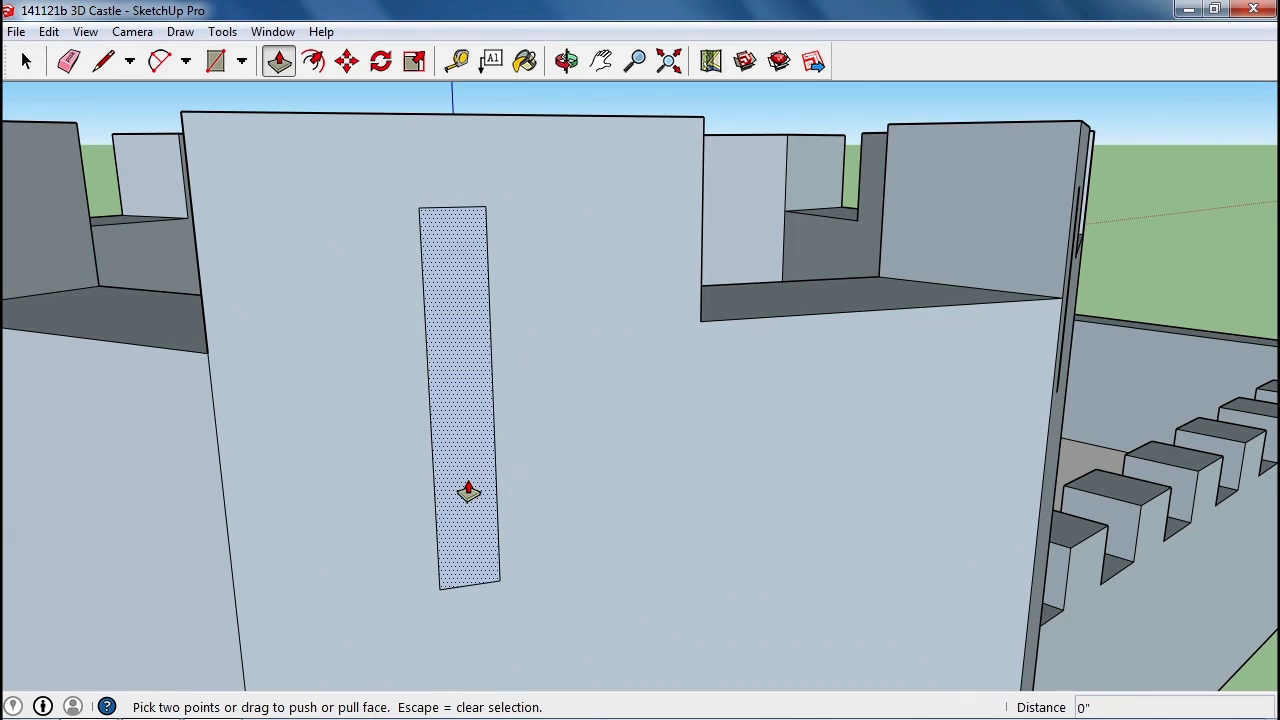
pyautogui.click(567, 61)
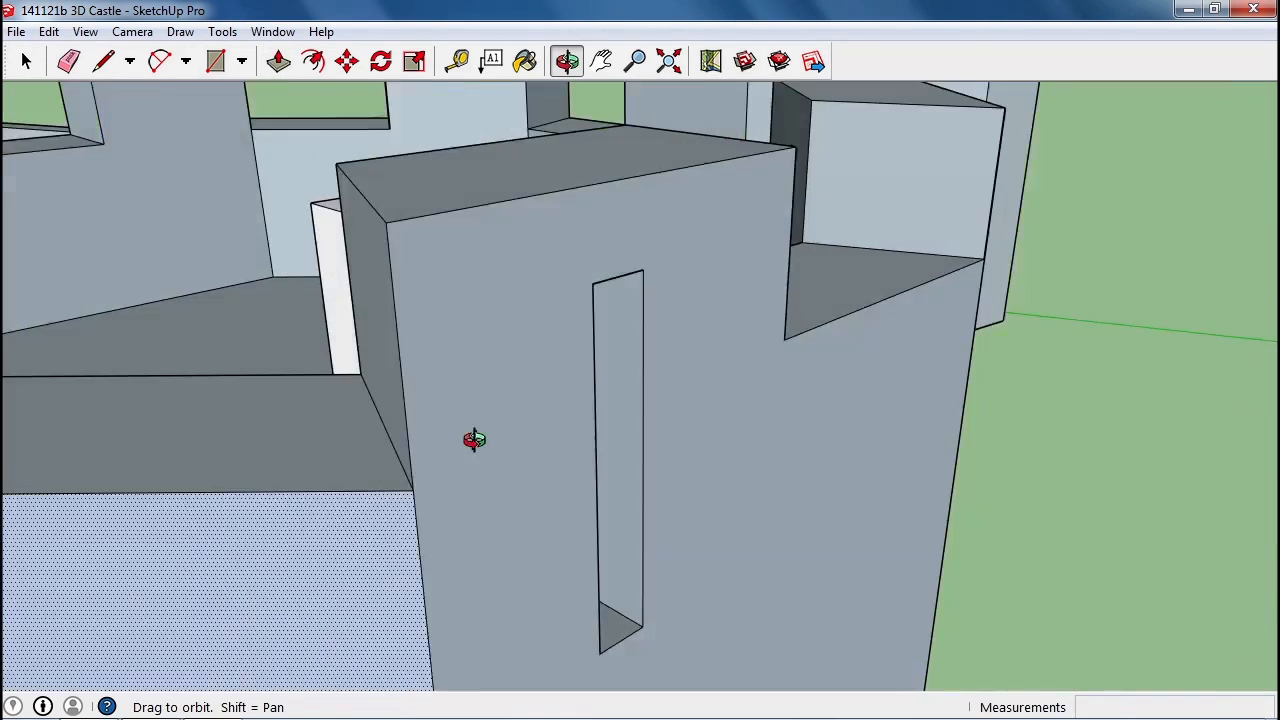
pyautogui.moveTo(475, 440); pyautogui.dragTo(1120, 483)
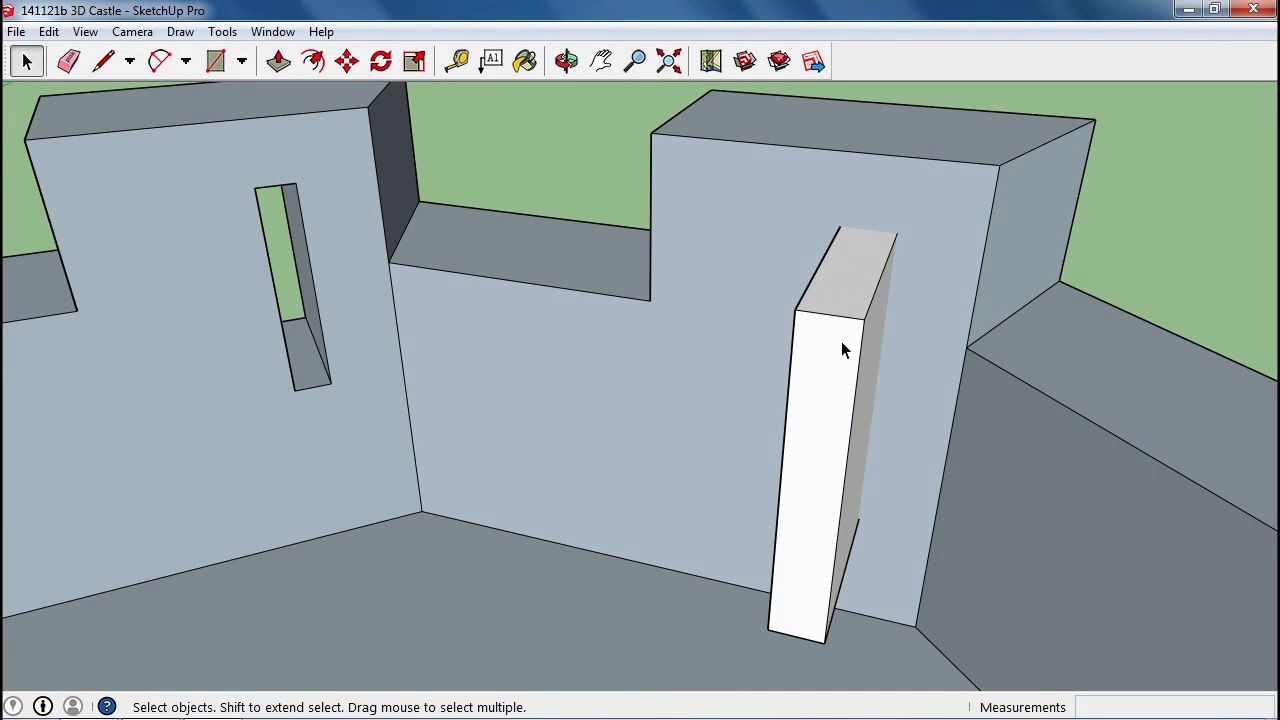
pyautogui.moveTo(858, 293)
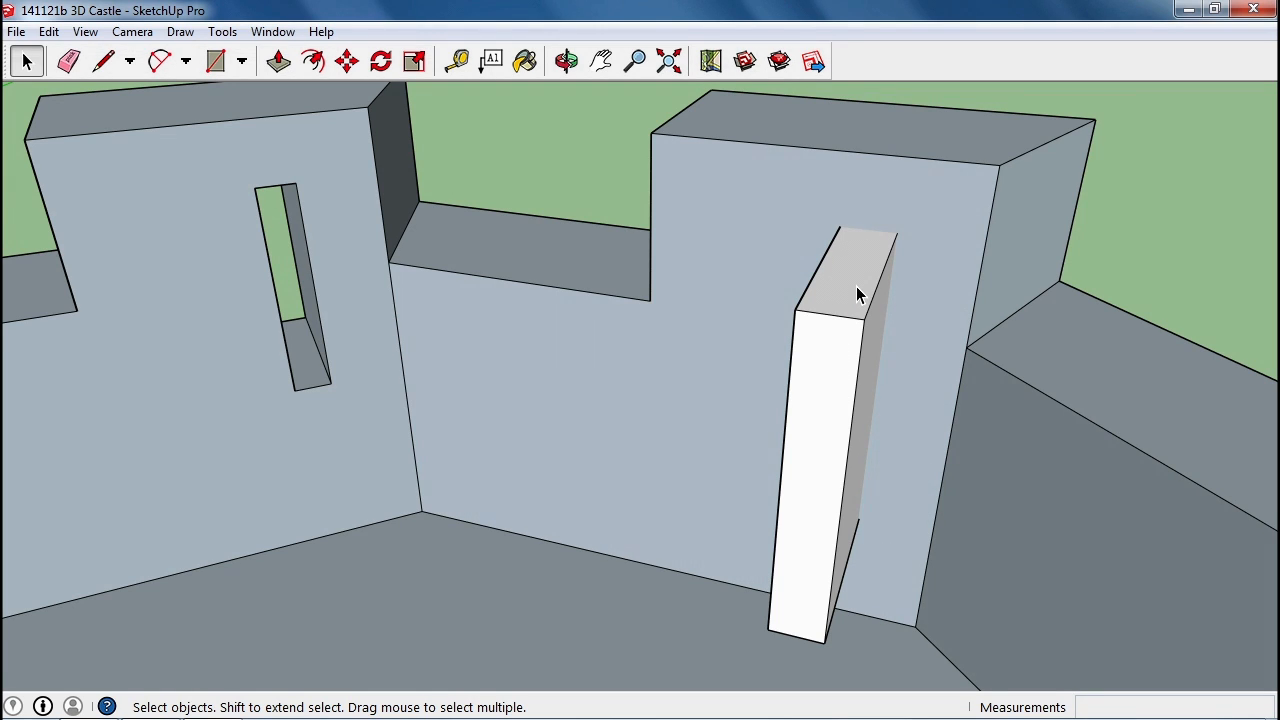
pyautogui.moveTo(175, 25)
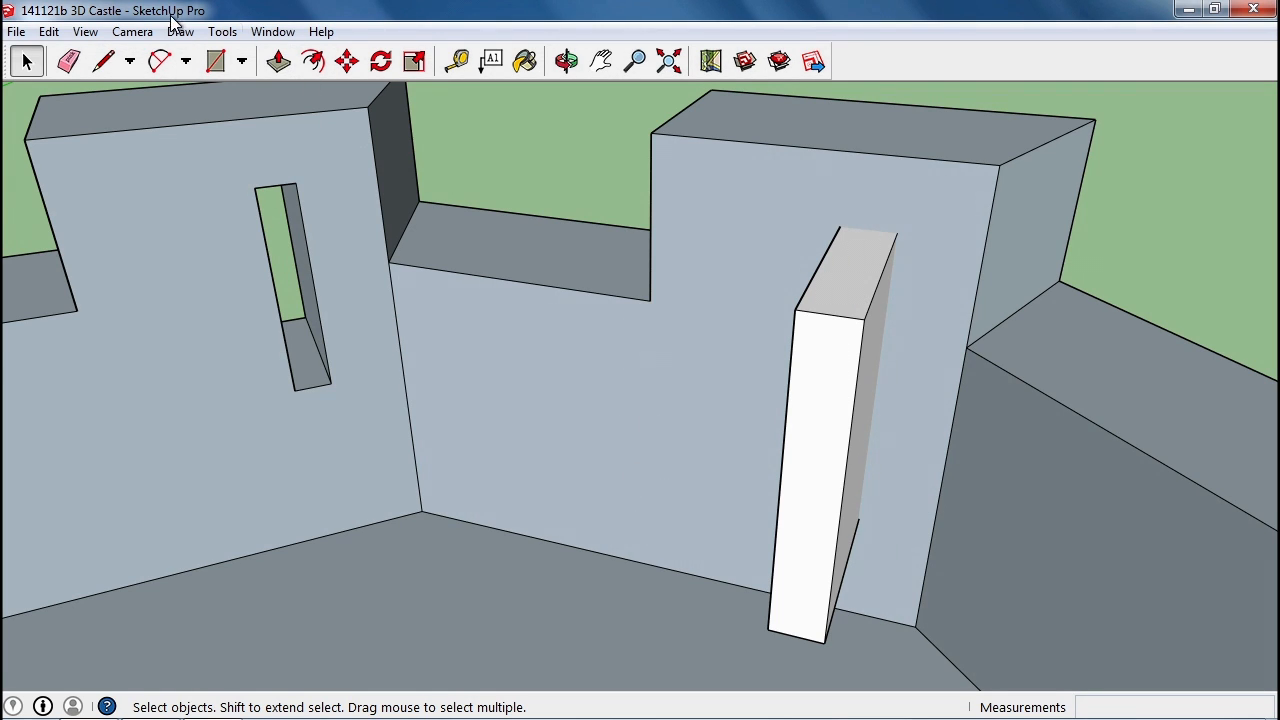
# Remove the protruding block's faces so only its edges remain around the slit.
pyautogui.click(104, 61)
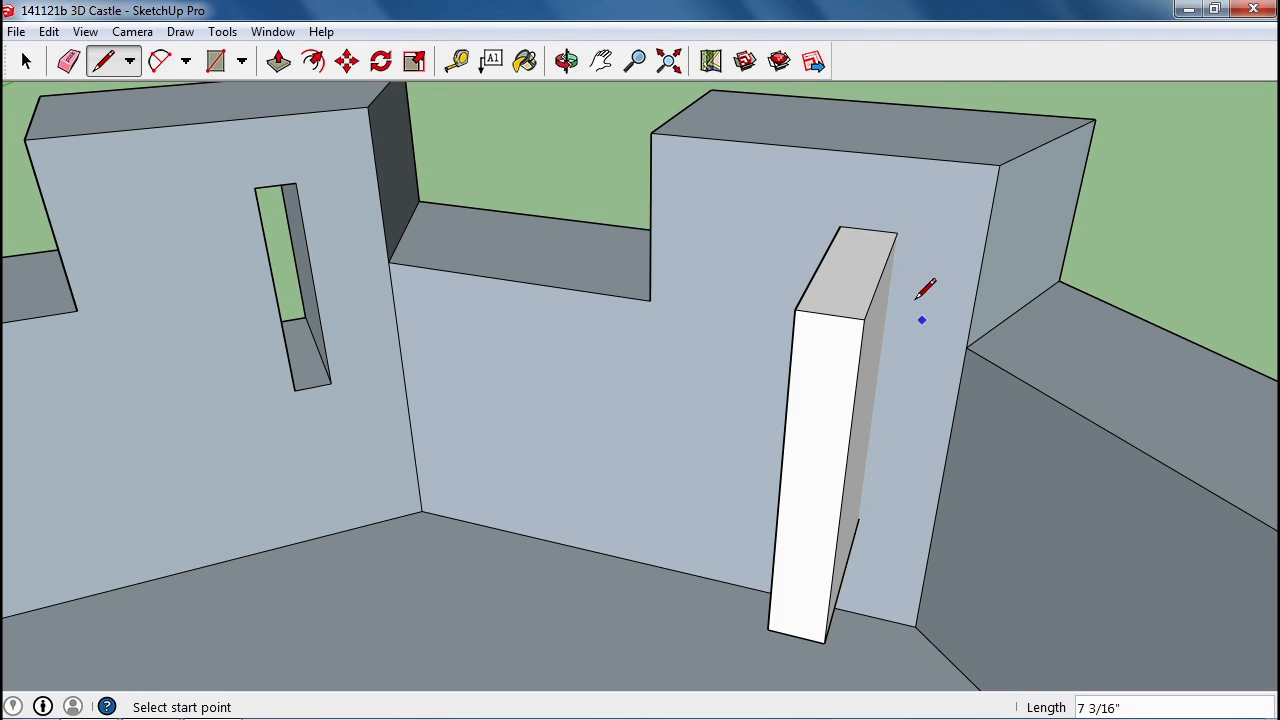
pyautogui.click(896, 233)
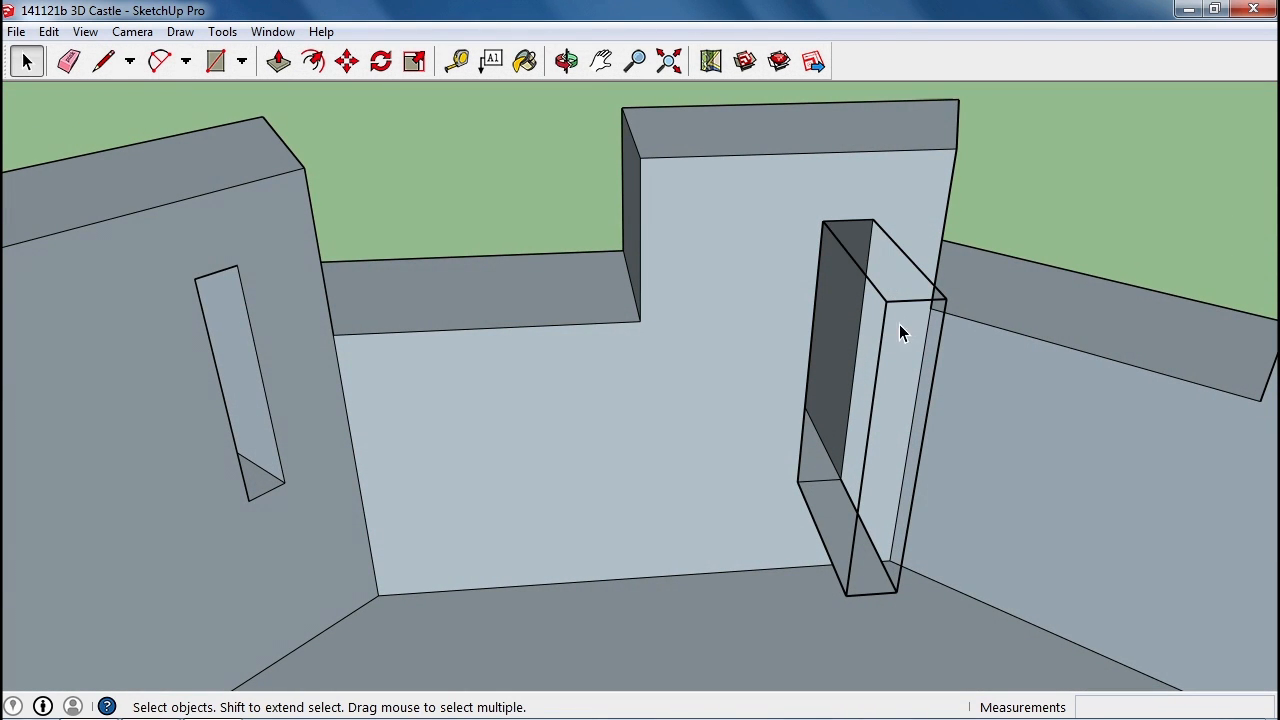
pyautogui.moveTo(890, 308)
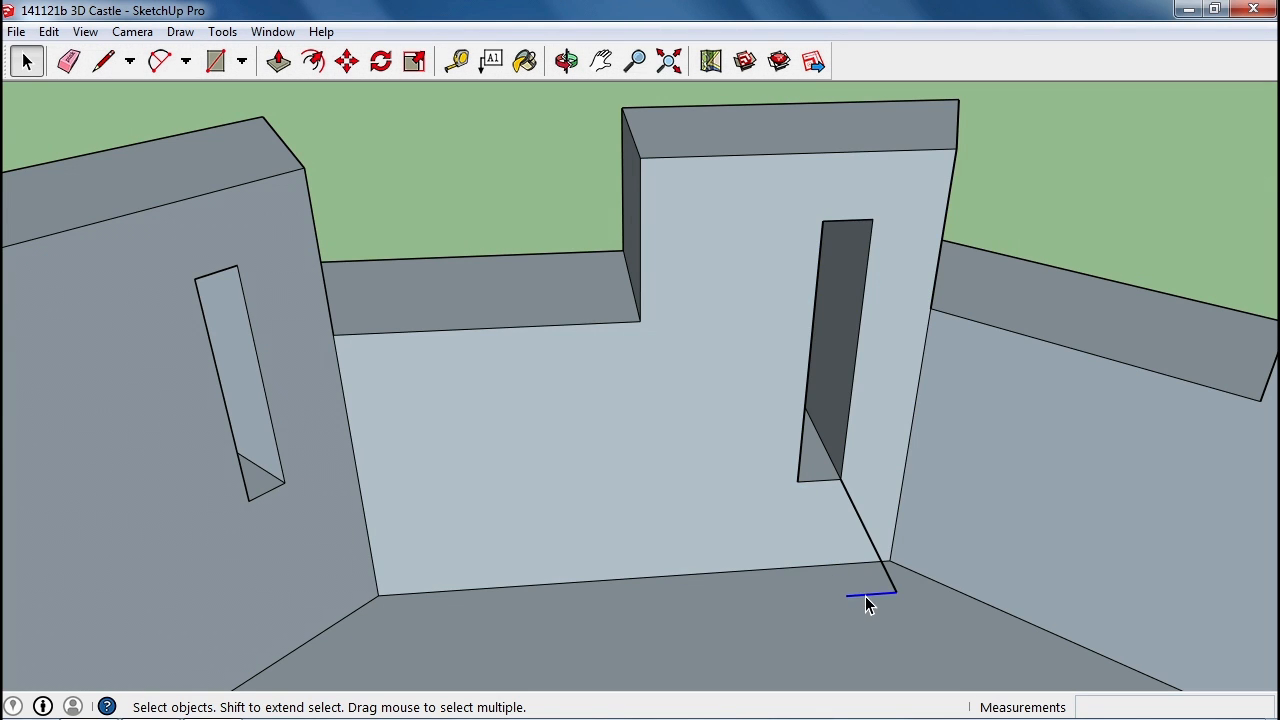
# Splay the embrasure by raising its top inner edge and lowering its bottom inner edge.
pyautogui.click(566, 61)
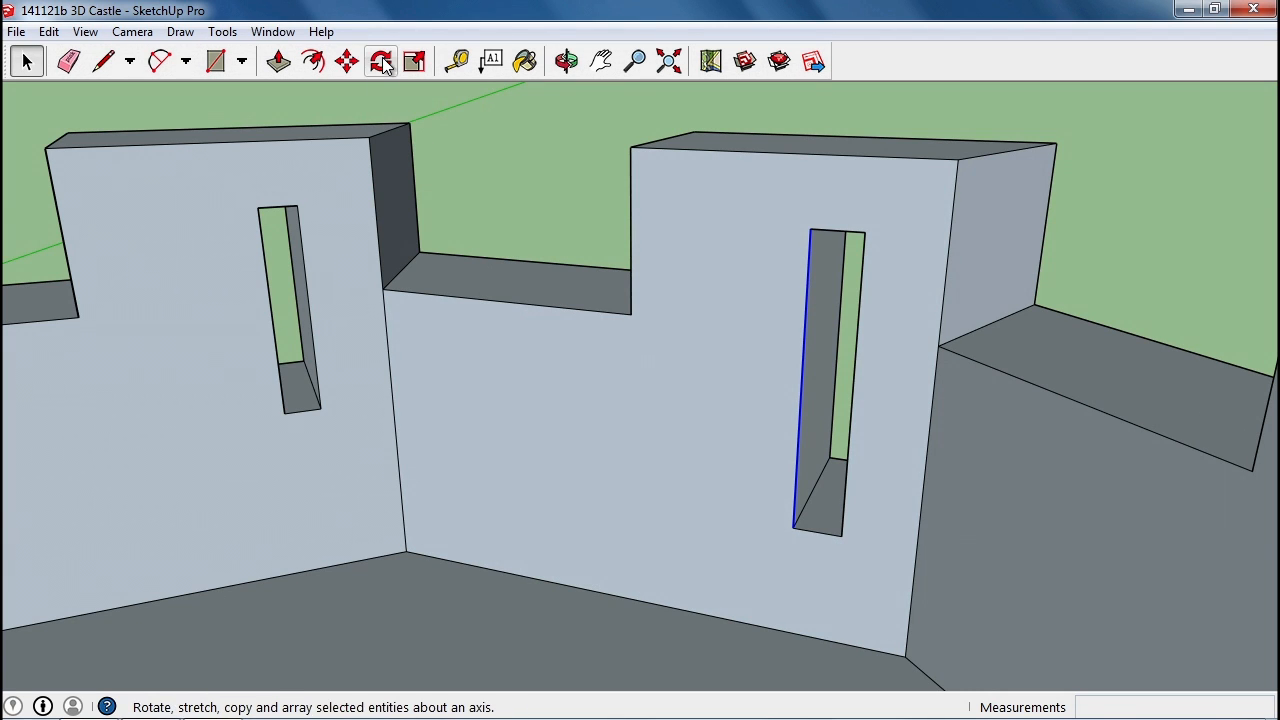
pyautogui.click(347, 61)
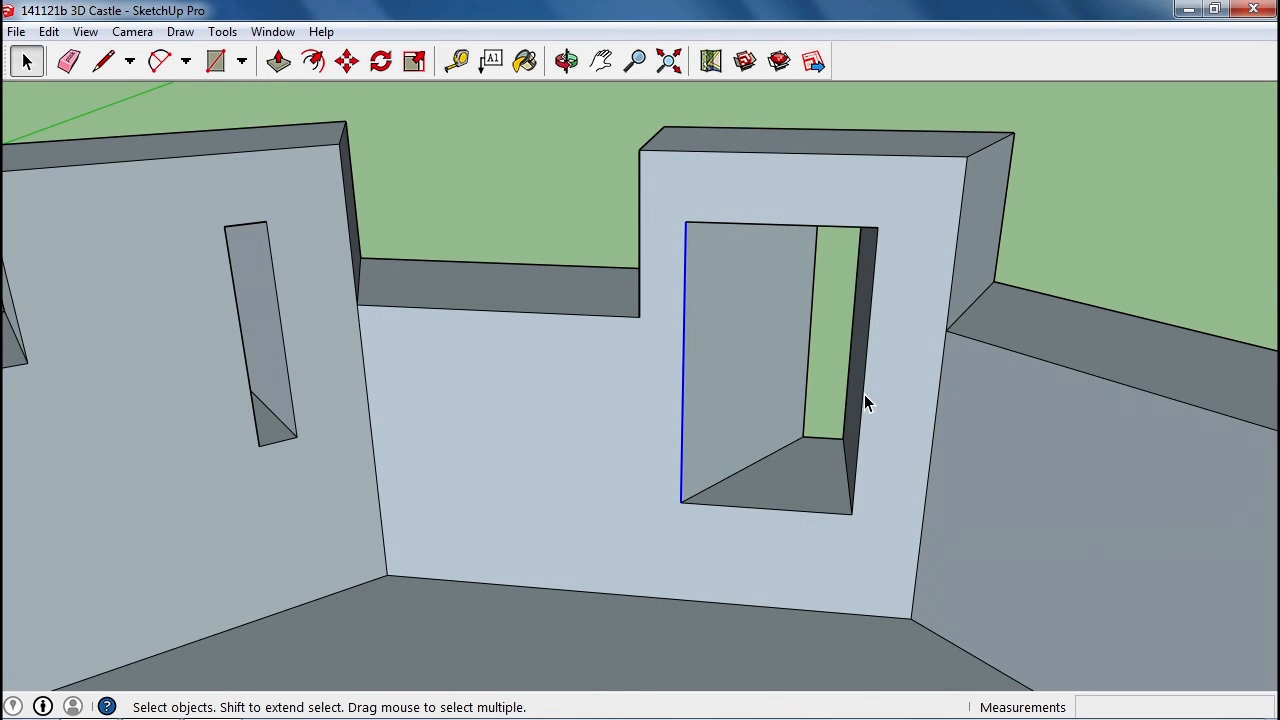
pyautogui.click(347, 61)
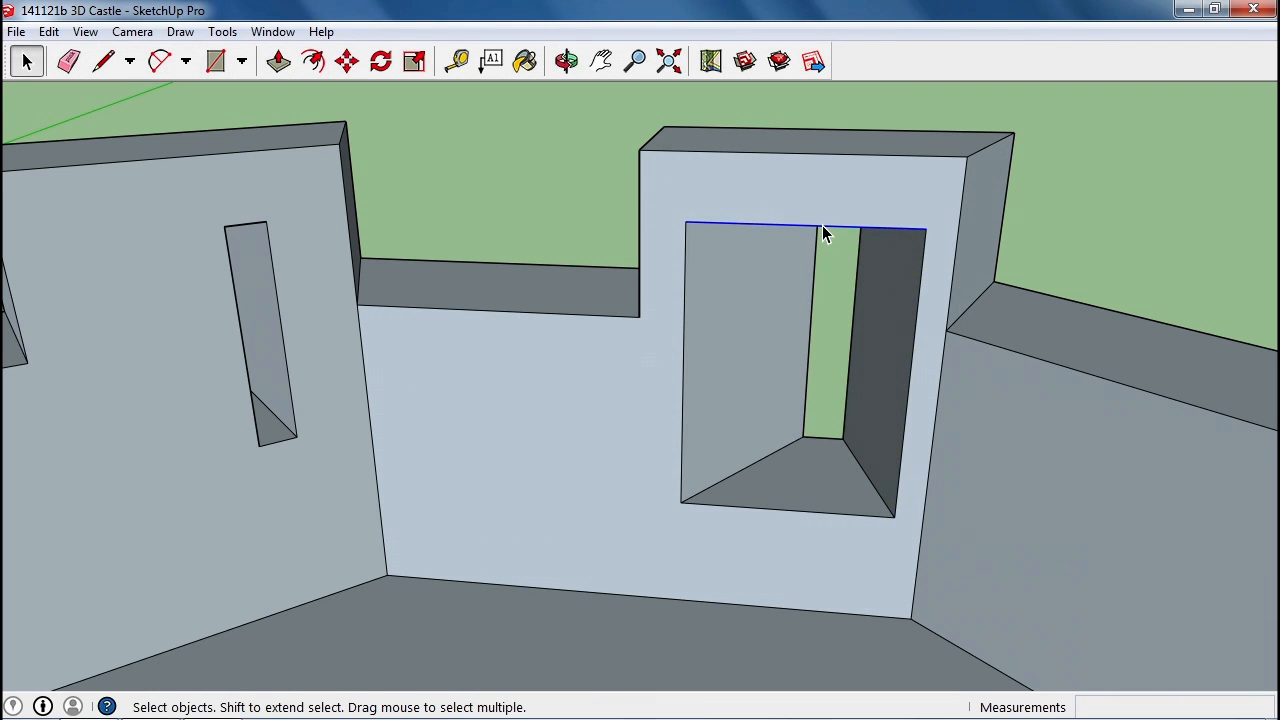
pyautogui.click(346, 61)
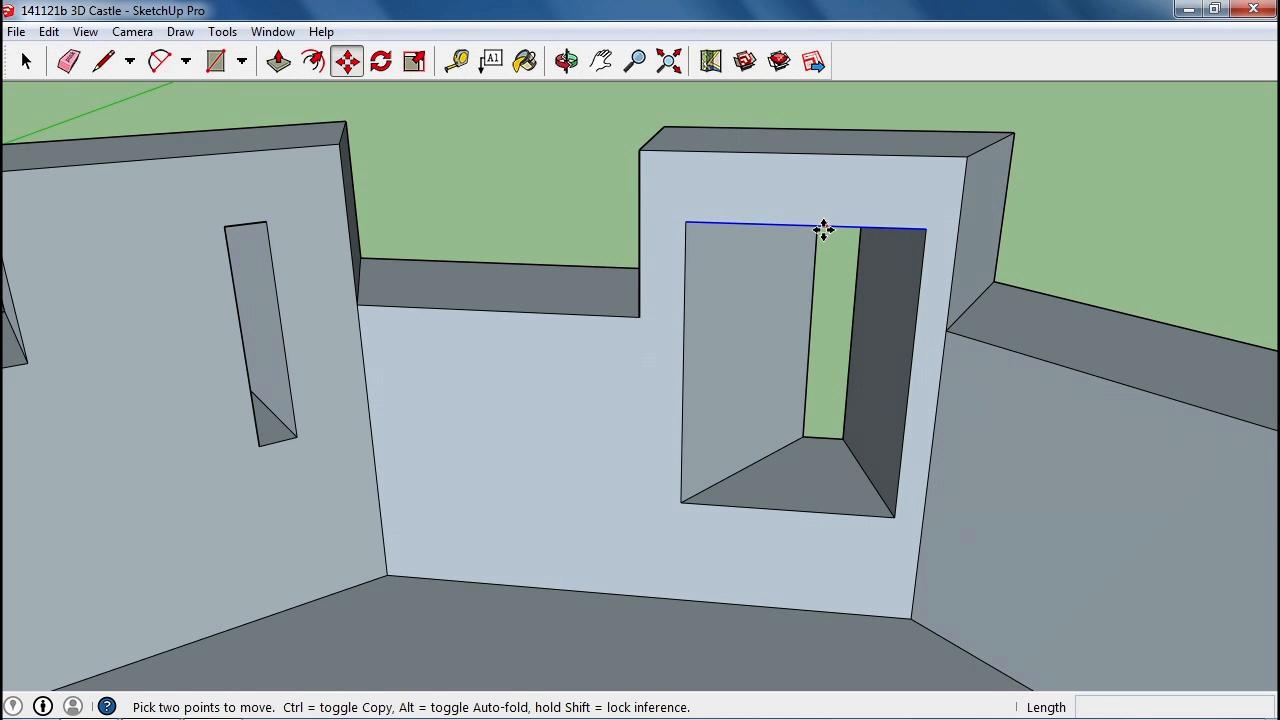
pyautogui.moveTo(825, 228); pyautogui.dragTo(825, 367)
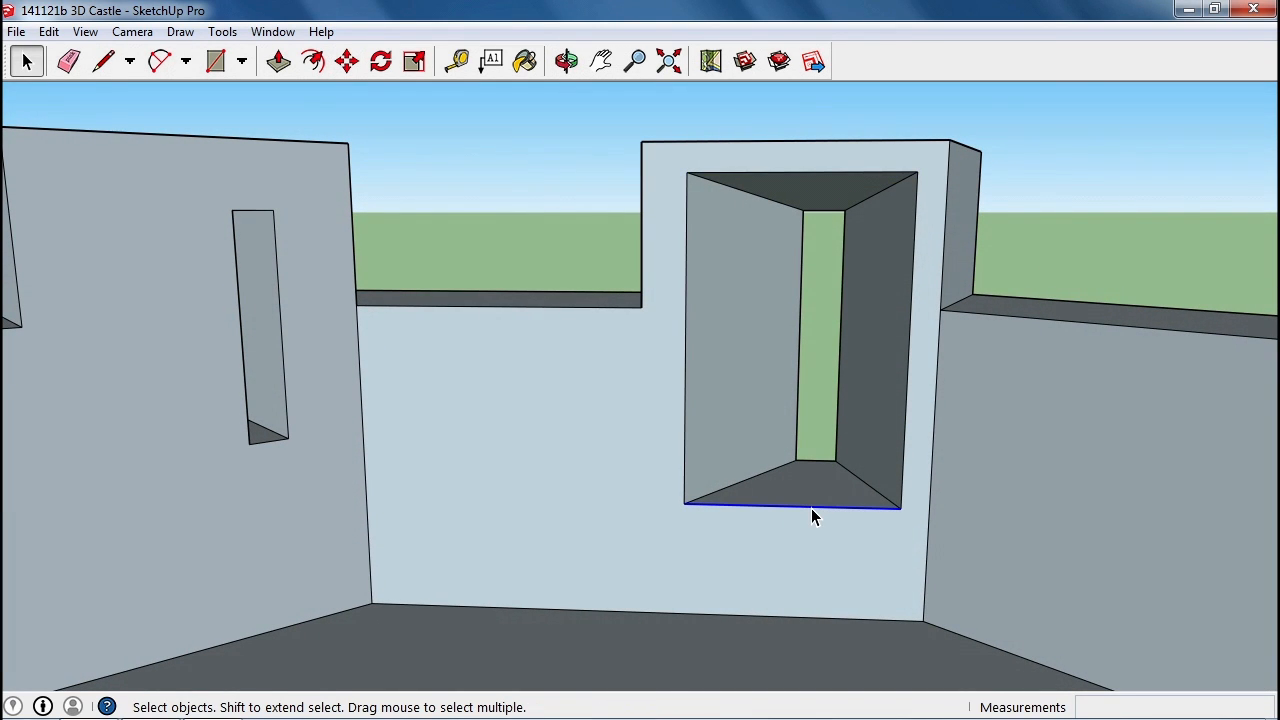
pyautogui.click(347, 61)
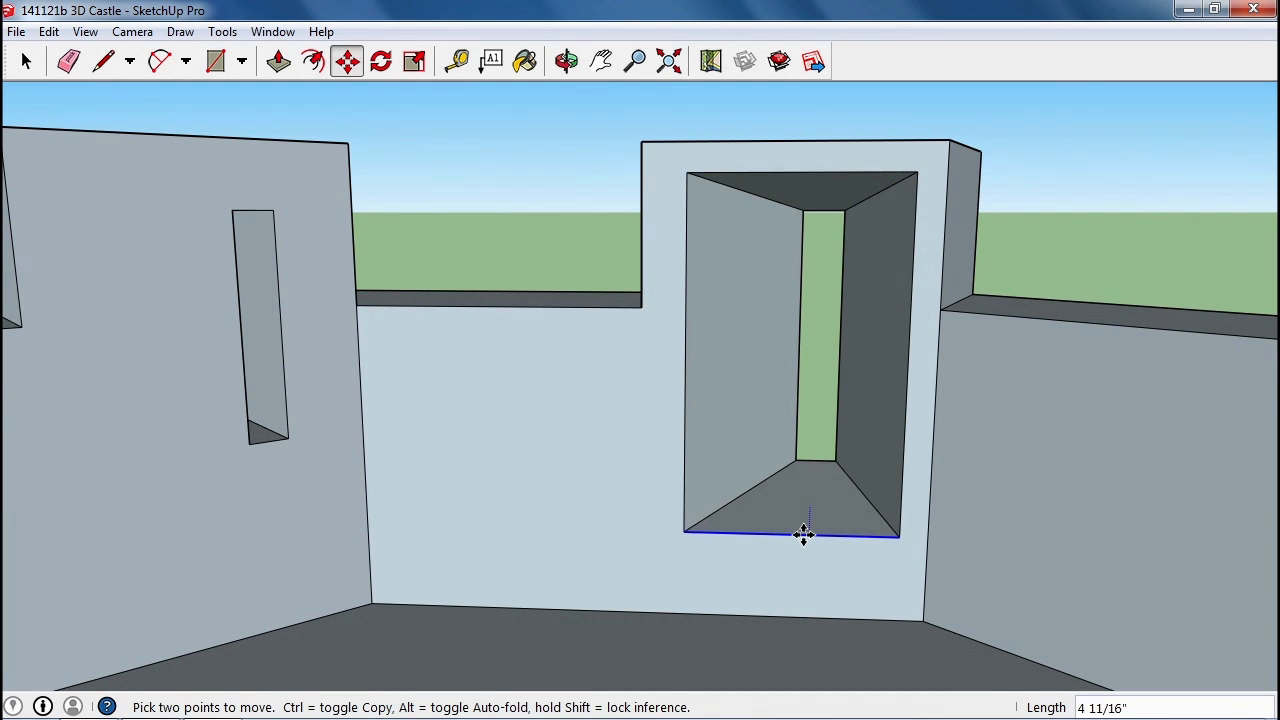
pyautogui.moveTo(805, 533); pyautogui.dragTo(805, 465)
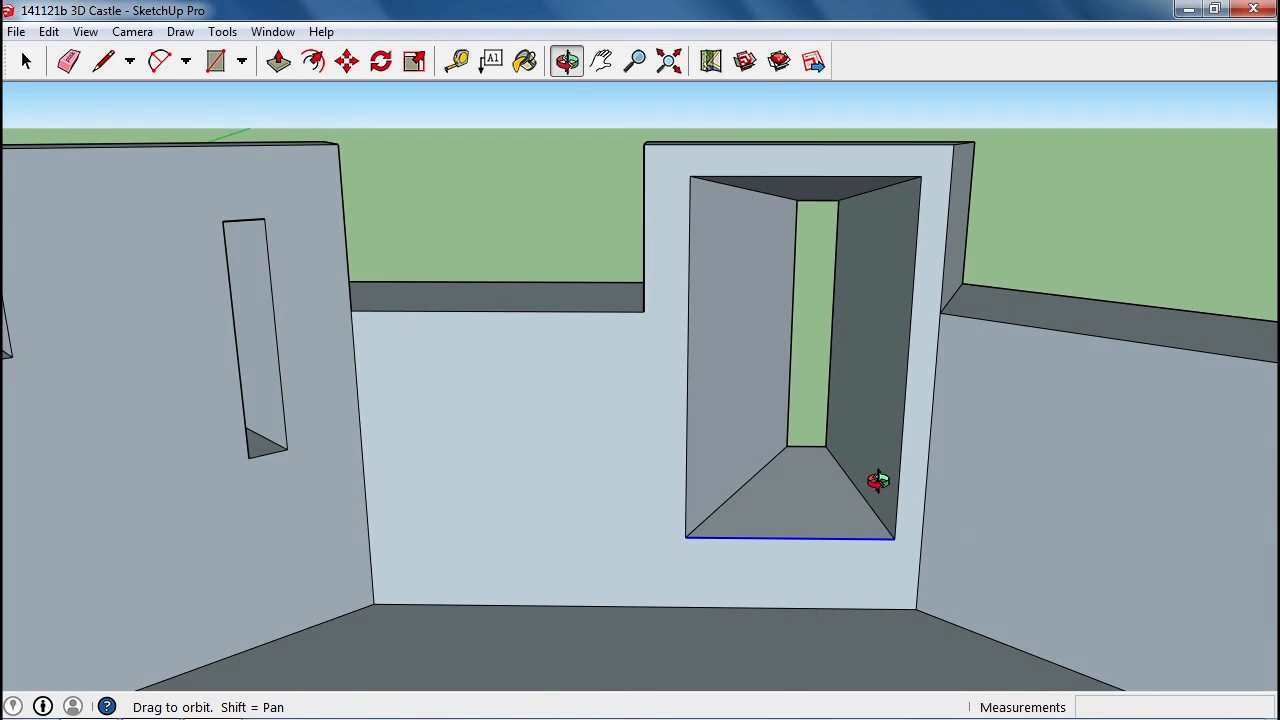
# Move the back slit's left edge inward to narrow the opening.
pyautogui.click(25, 61)
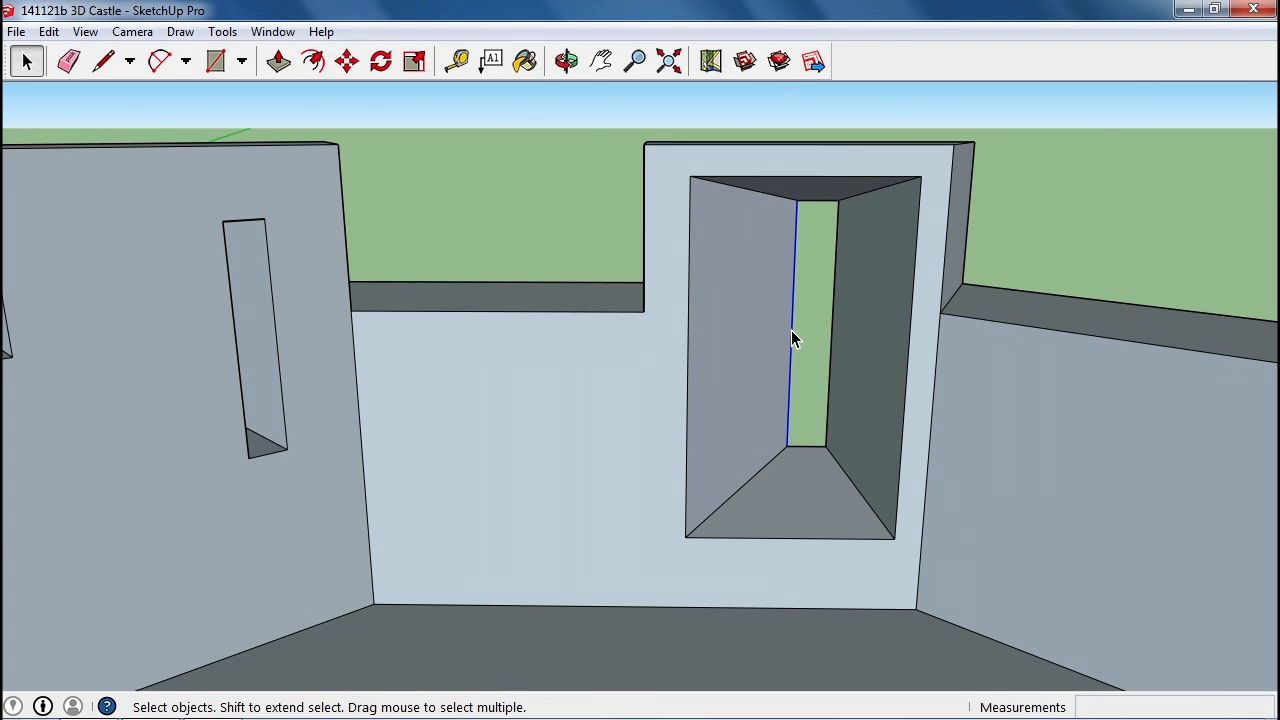
pyautogui.click(347, 61)
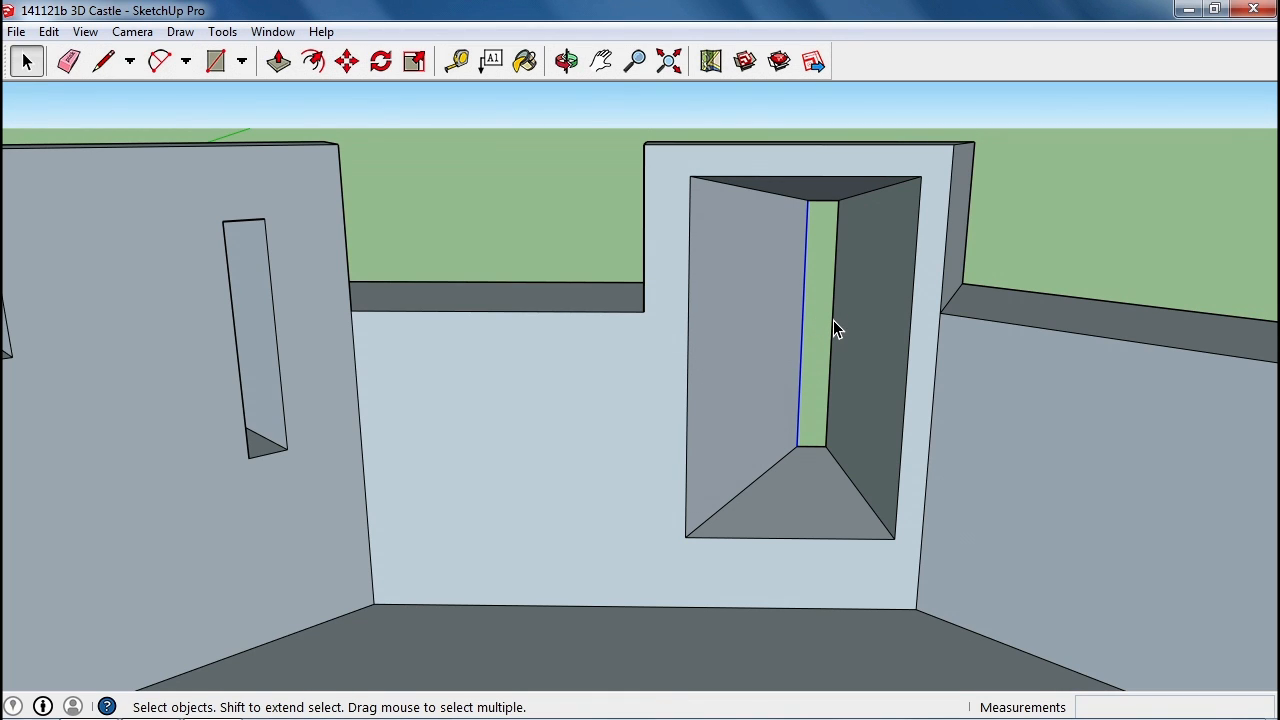
pyautogui.click(347, 61)
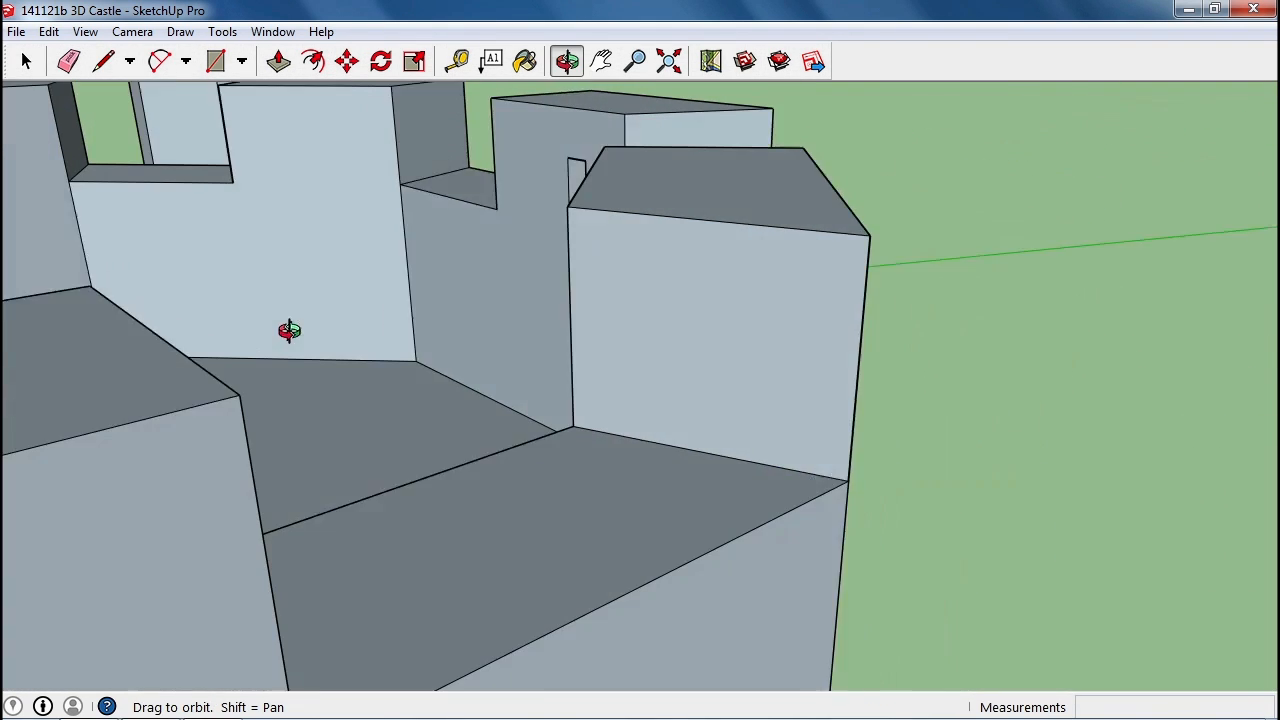
# Orbit around the tower back to the first, still-plain arrow slit.
pyautogui.click(347, 61)
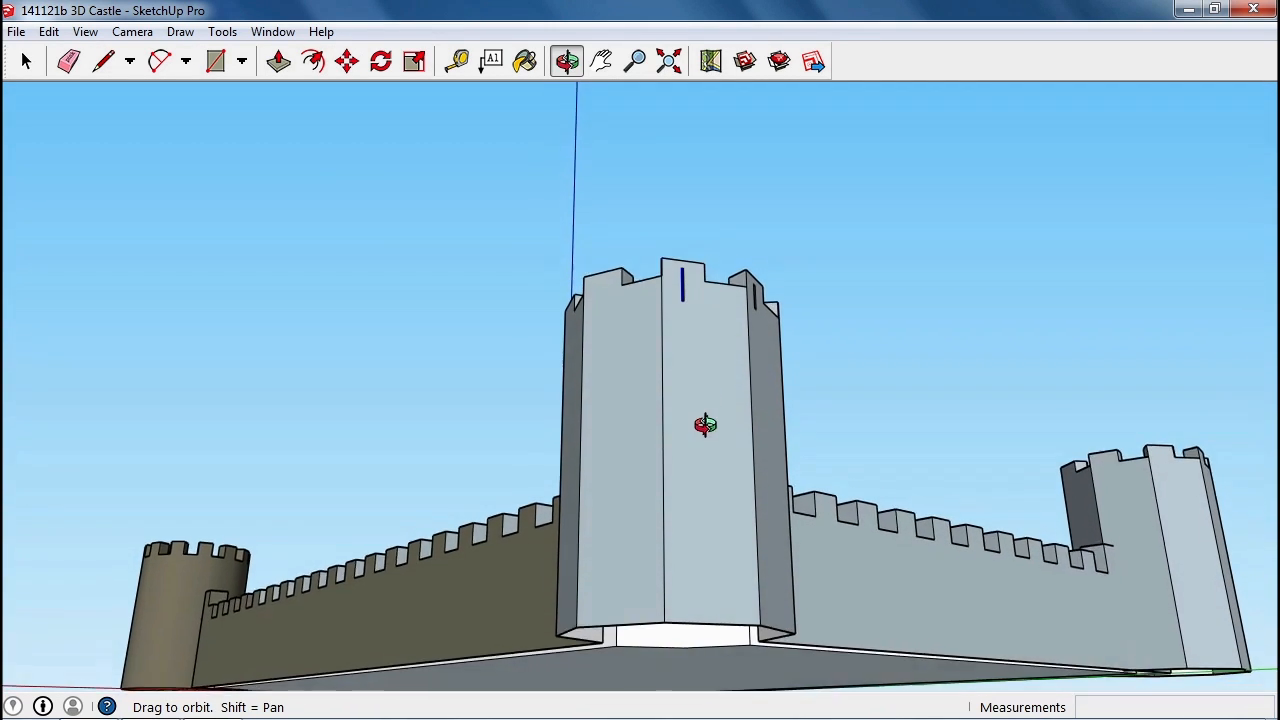
pyautogui.click(347, 61)
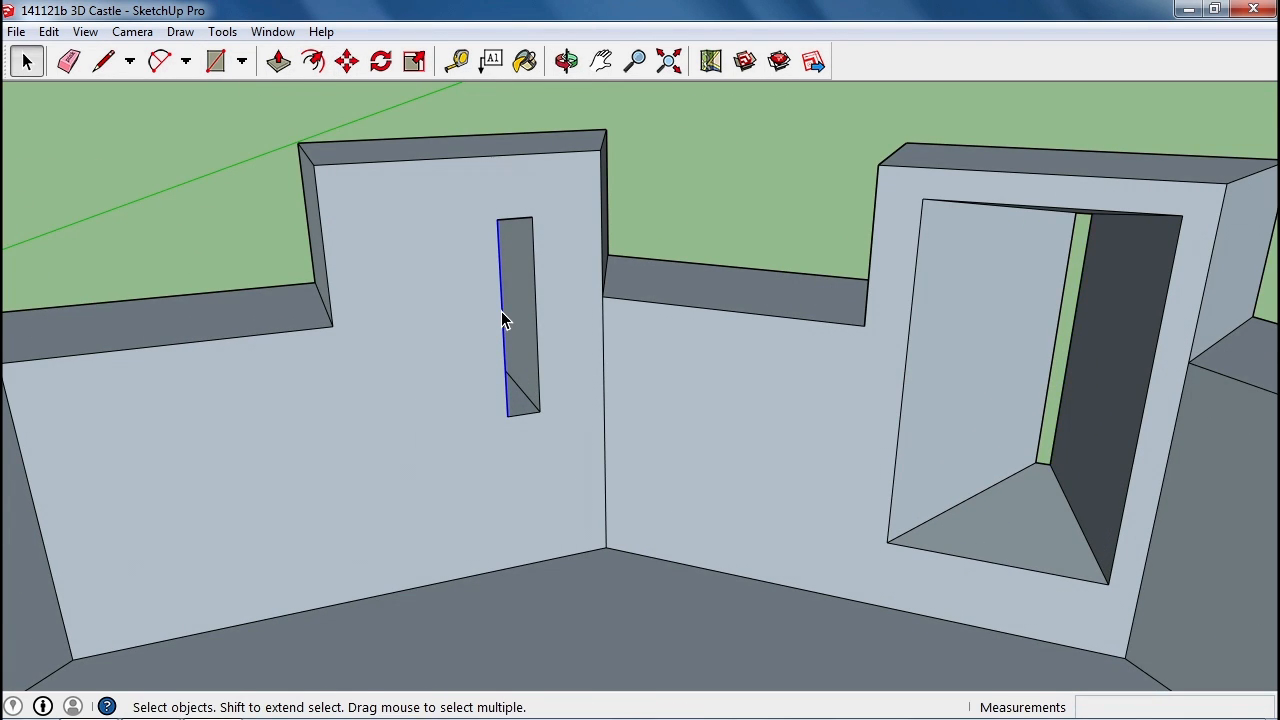
# Widen the first slit into a large inner opening, narrow its back slit, and compare both.
pyautogui.click(347, 61)
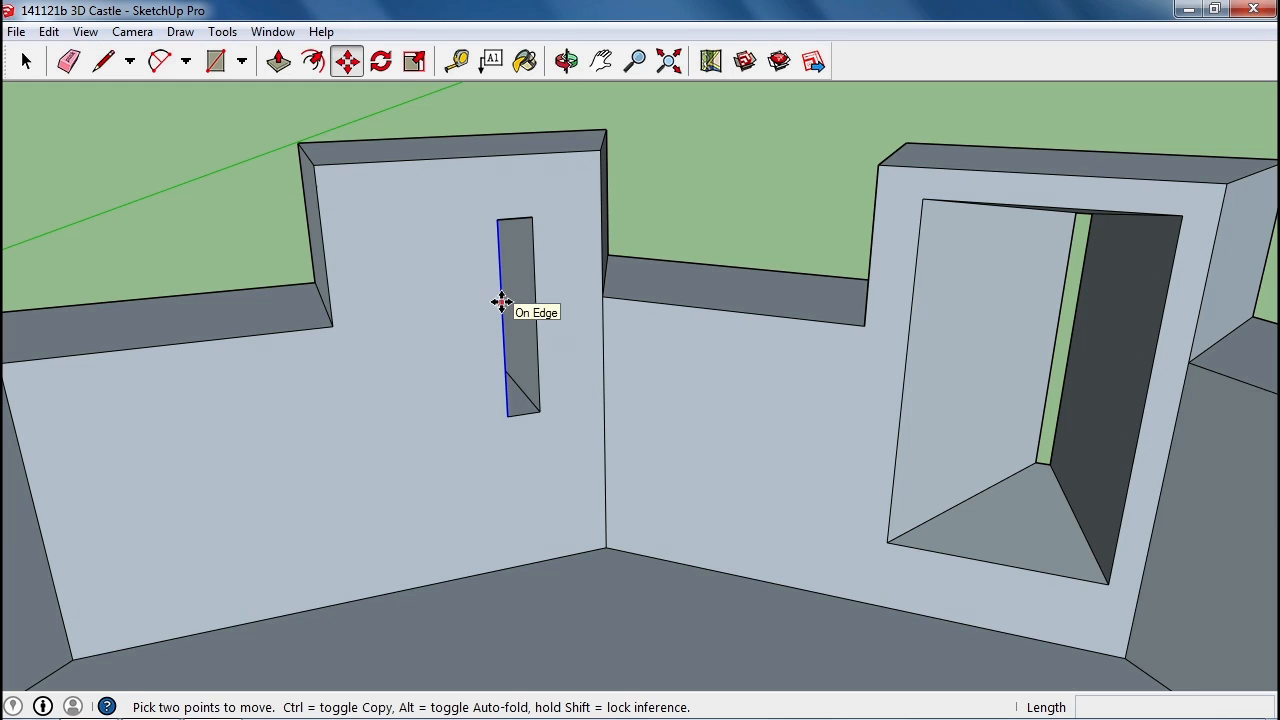
pyautogui.moveTo(503, 302); pyautogui.dragTo(378, 313)
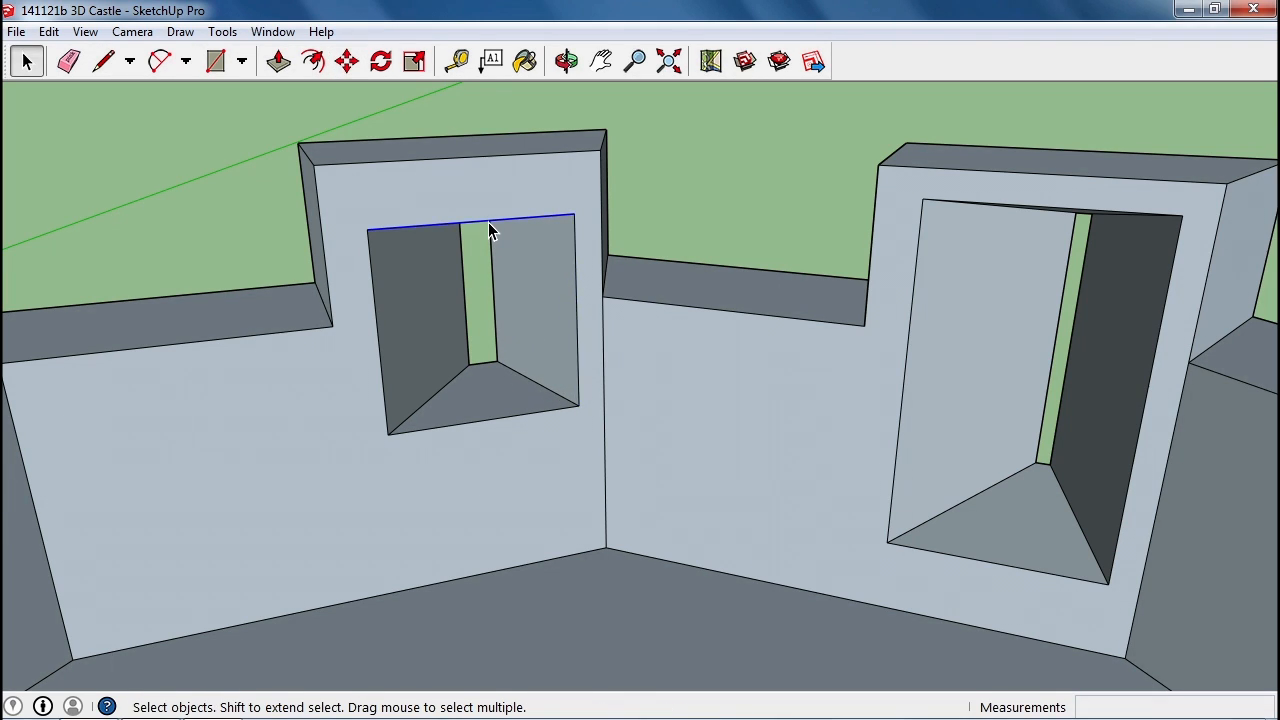
pyautogui.click(347, 61)
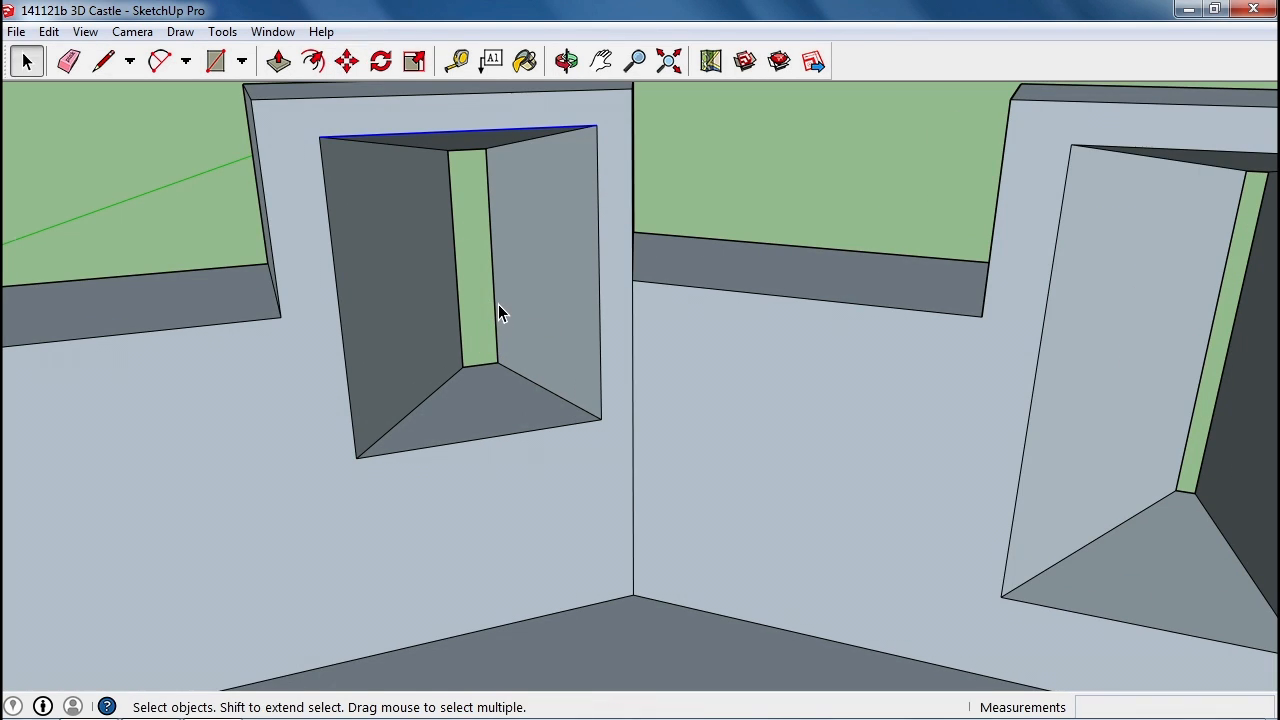
pyautogui.click(347, 61)
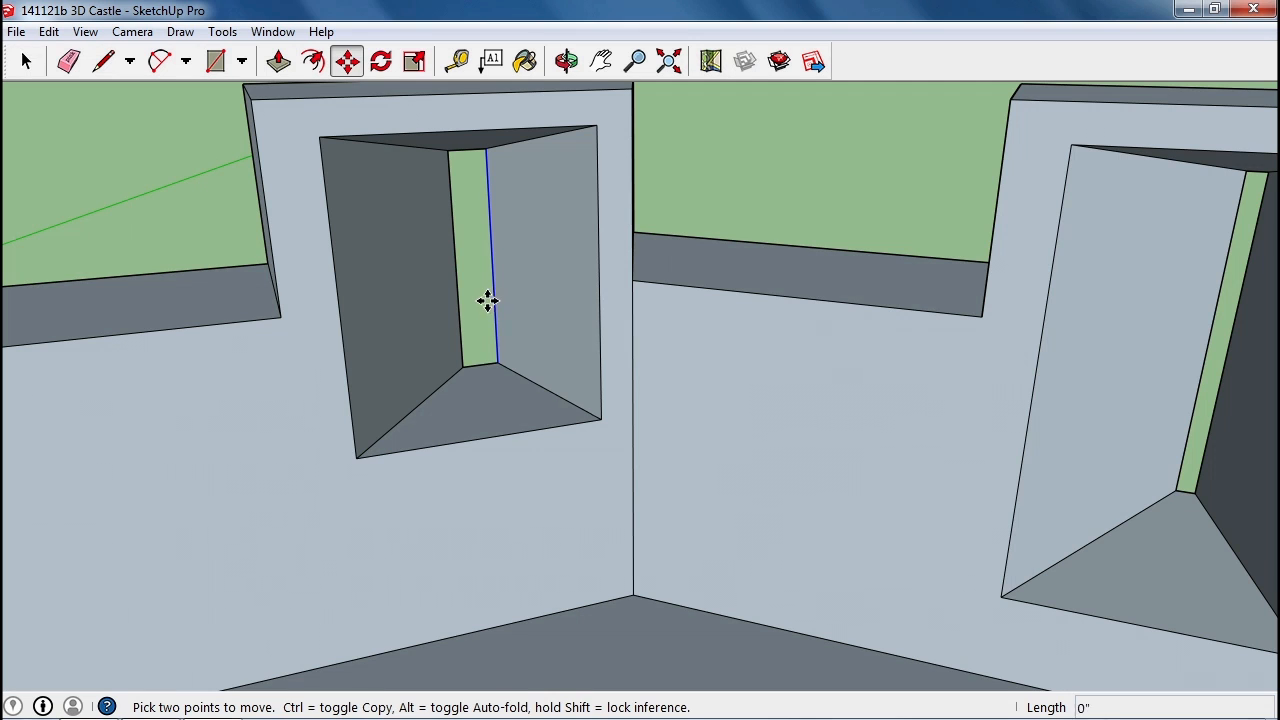
pyautogui.moveTo(485, 300); pyautogui.dragTo(512, 398)
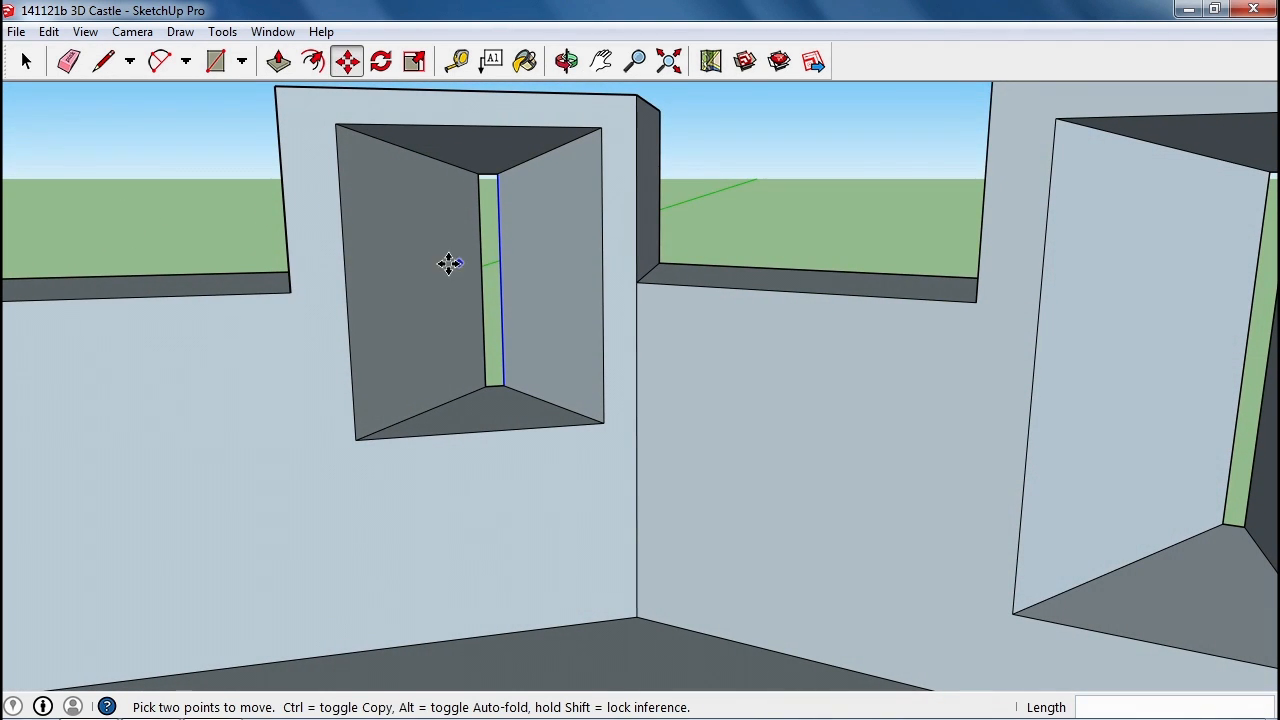
pyautogui.moveTo(475, 293)
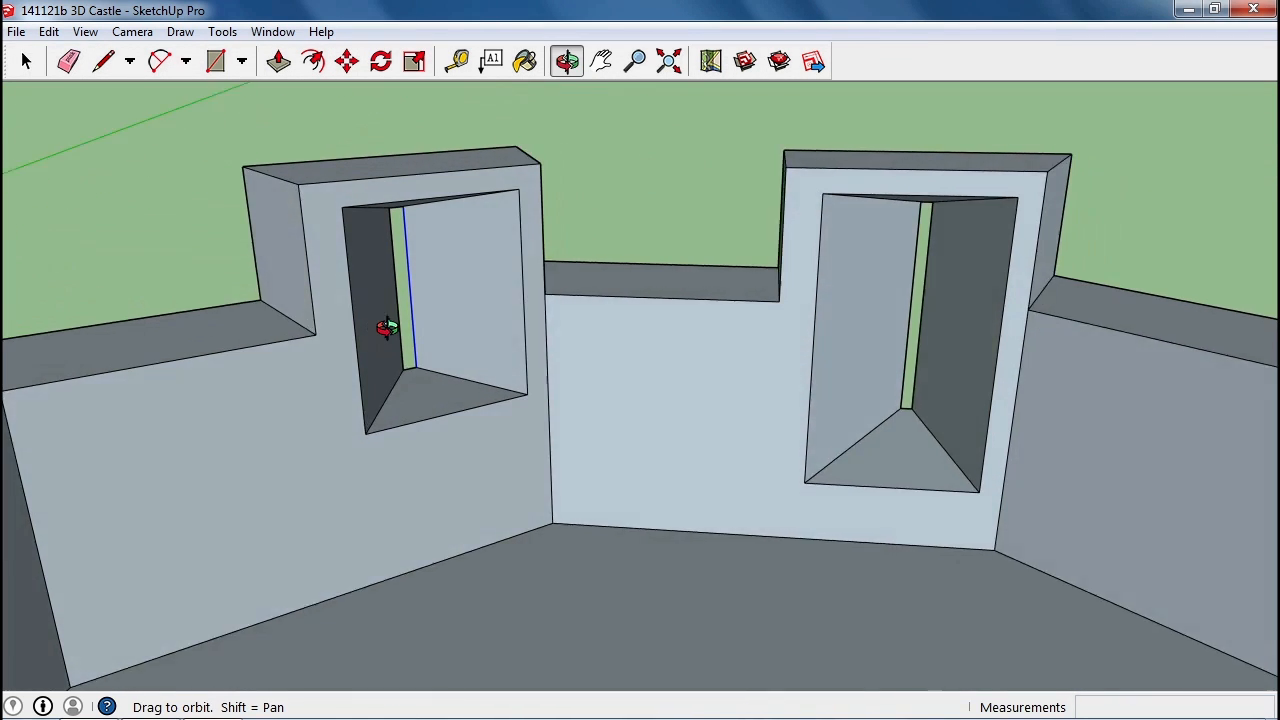
pyautogui.click(346, 61)
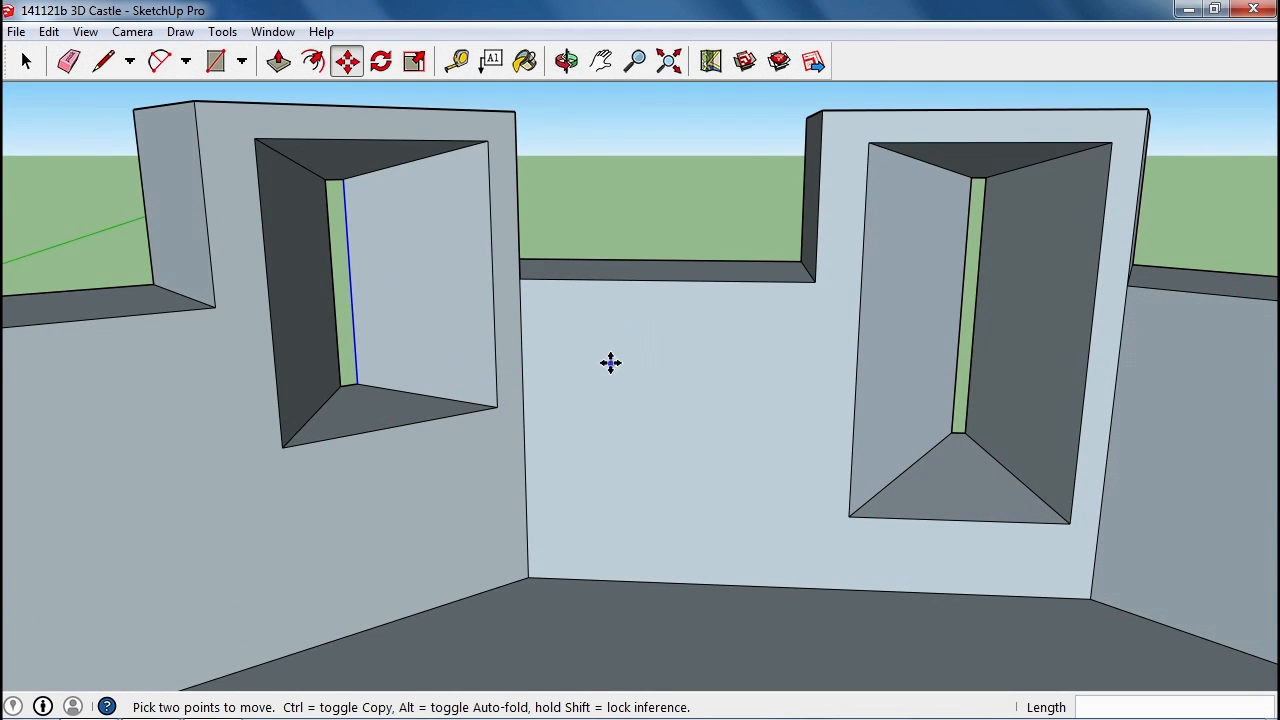
# Draw a long thin horizontal rectangle on the outer wall between the two slits.
pyautogui.click(215, 61)
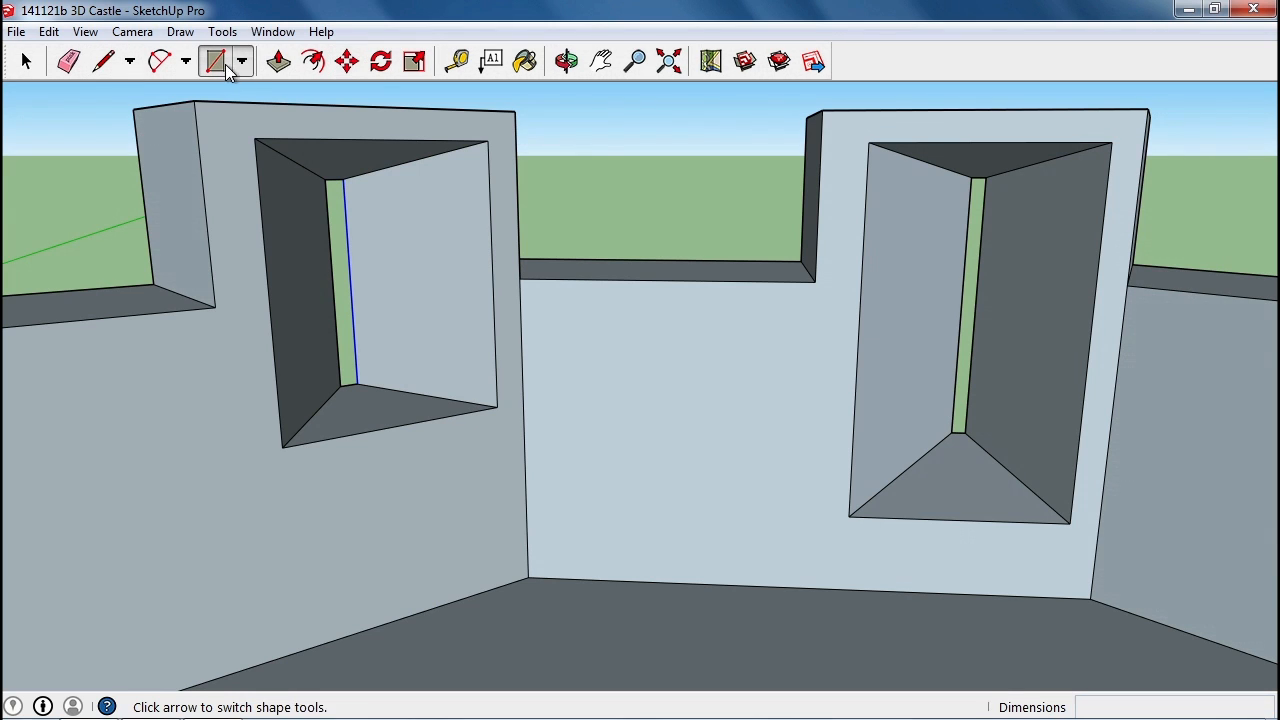
pyautogui.click(573, 317)
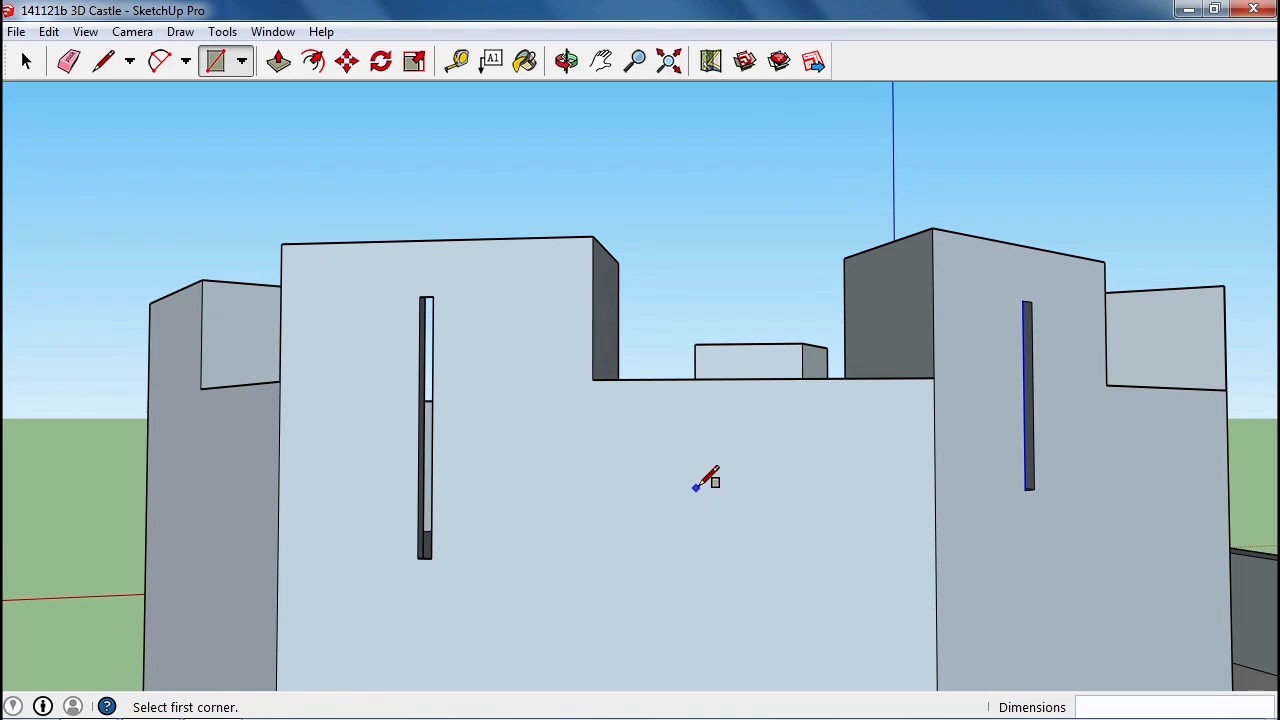
pyautogui.click(25, 61)
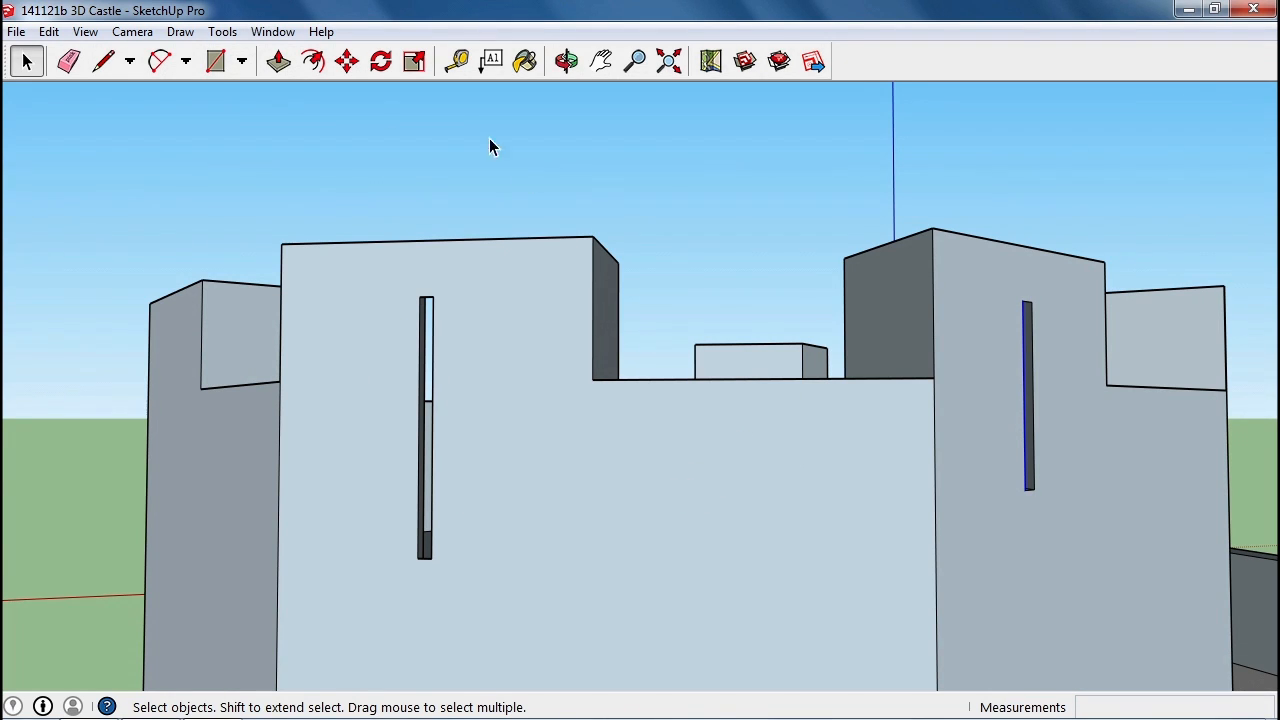
pyautogui.click(216, 61)
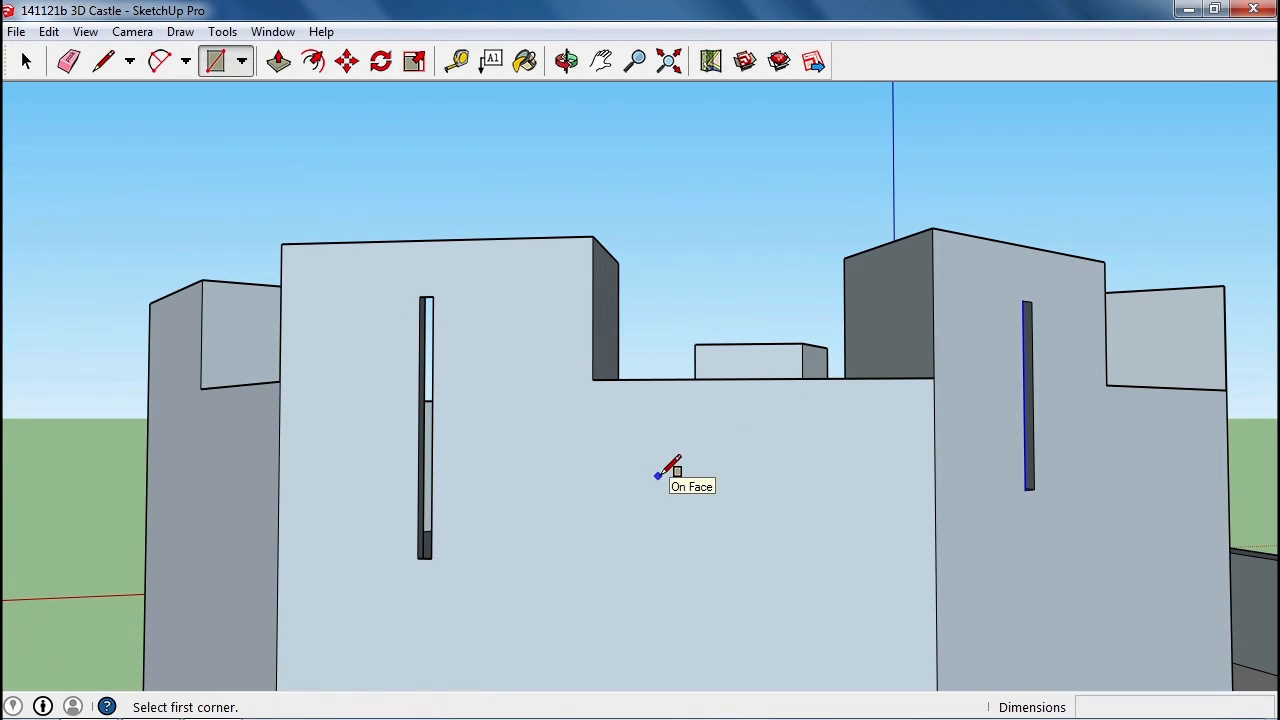
pyautogui.moveTo(657, 475); pyautogui.dragTo(847, 492)
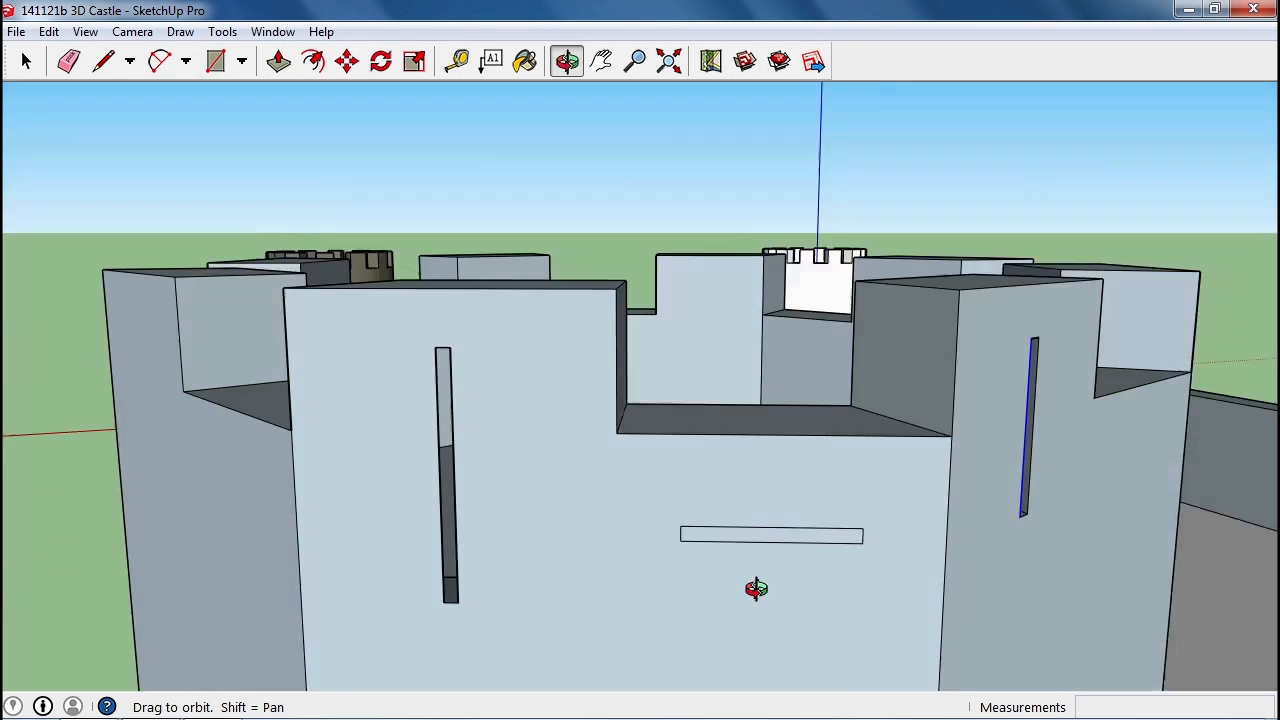
# Draw lines joining the inner opening's corners to the outer horizontal slot's corners.
pyautogui.moveTo(757, 588); pyautogui.dragTo(1068, 647)
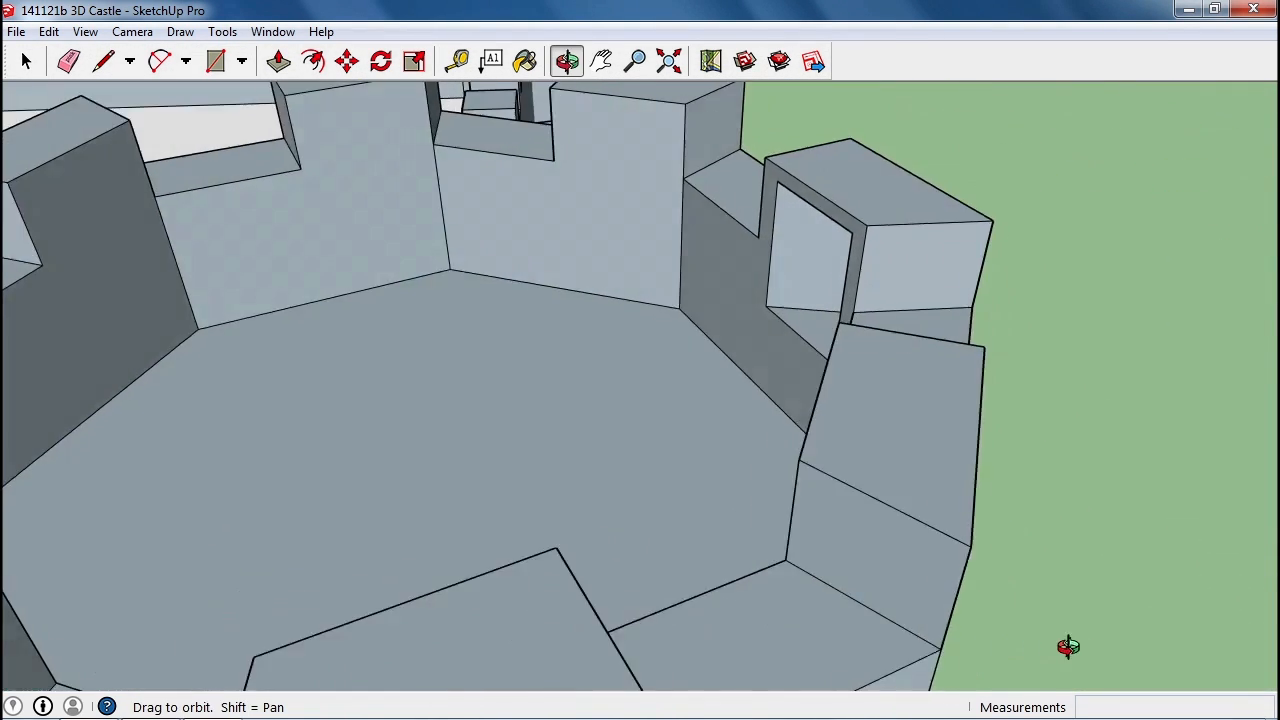
pyautogui.moveTo(1068, 647); pyautogui.dragTo(735, 545)
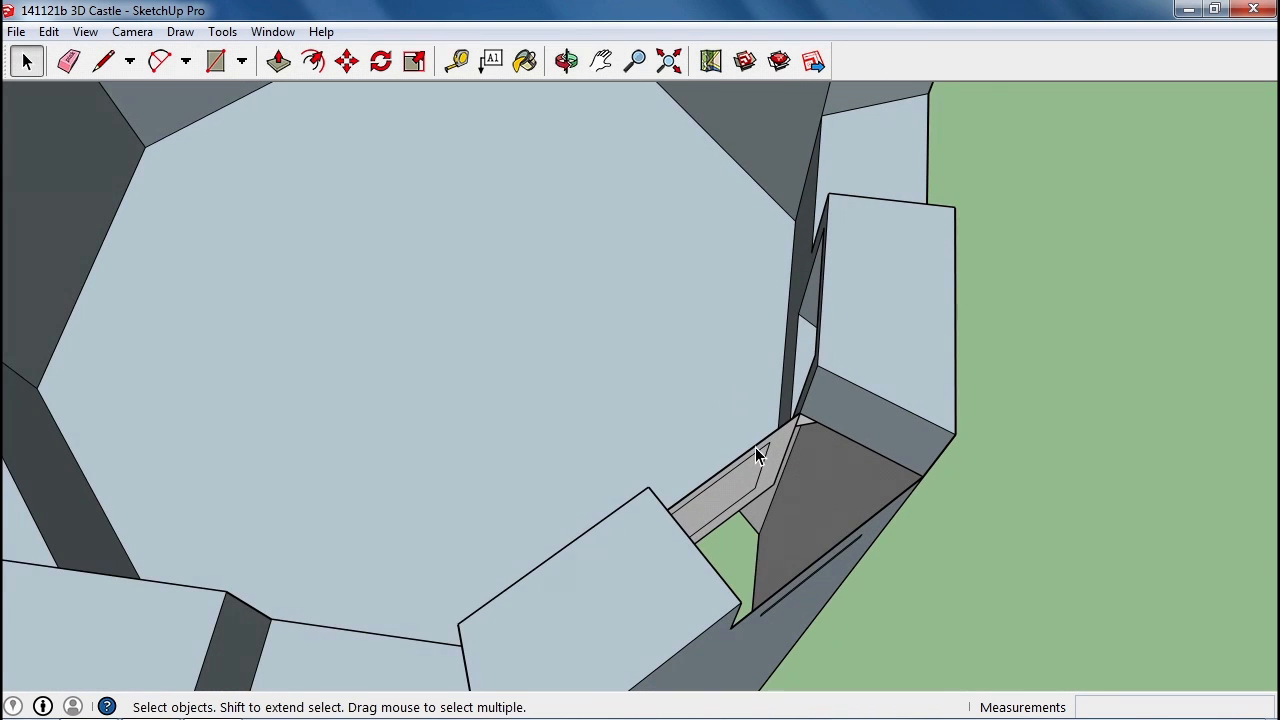
pyautogui.click(566, 61)
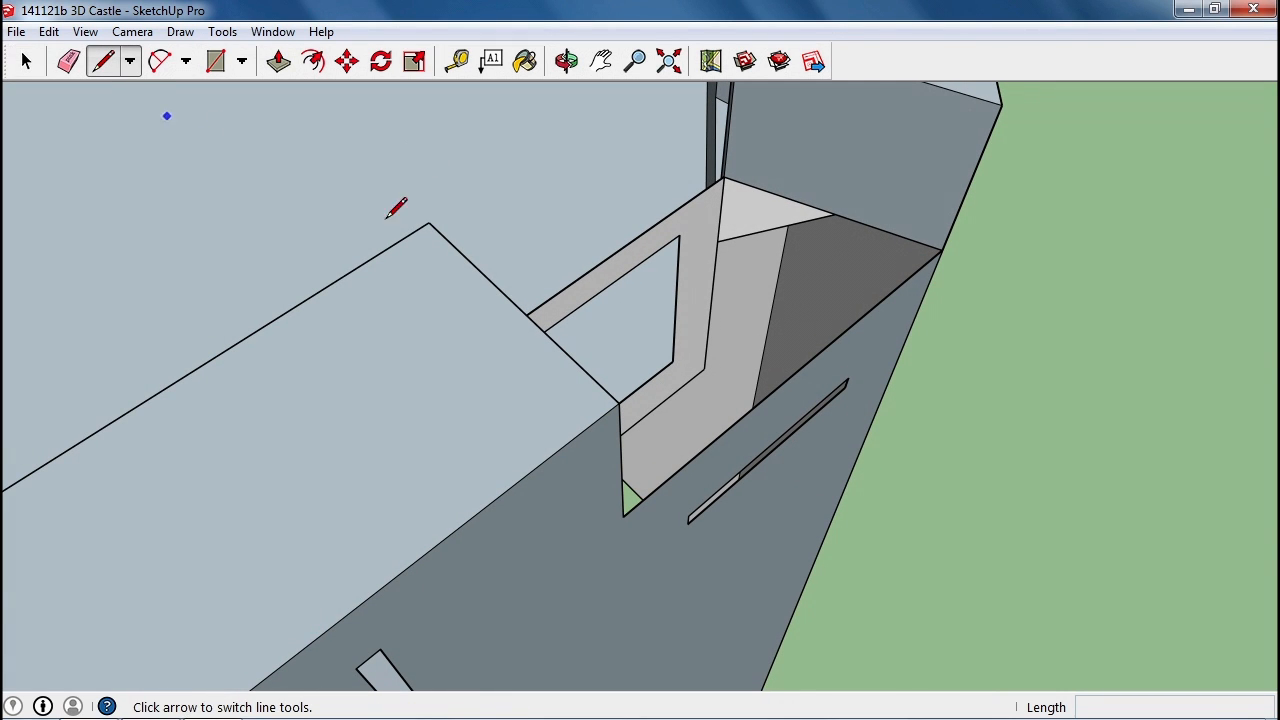
pyautogui.click(672, 361)
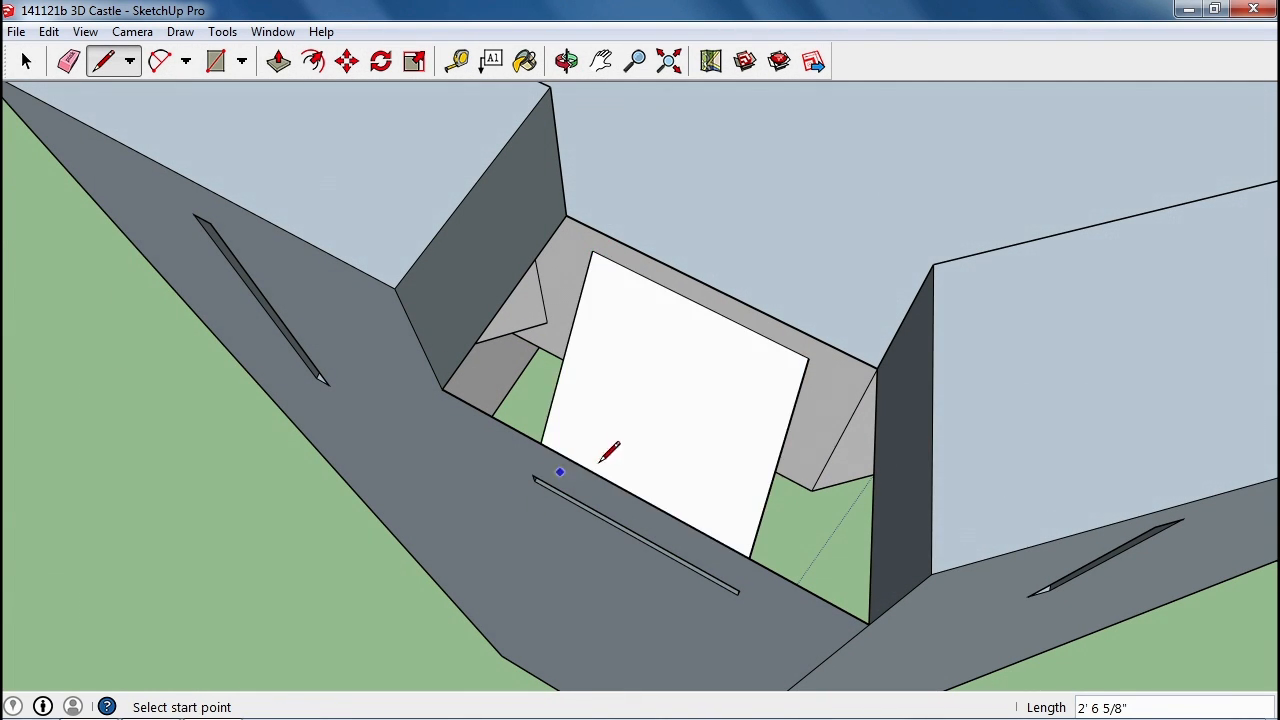
pyautogui.click(566, 61)
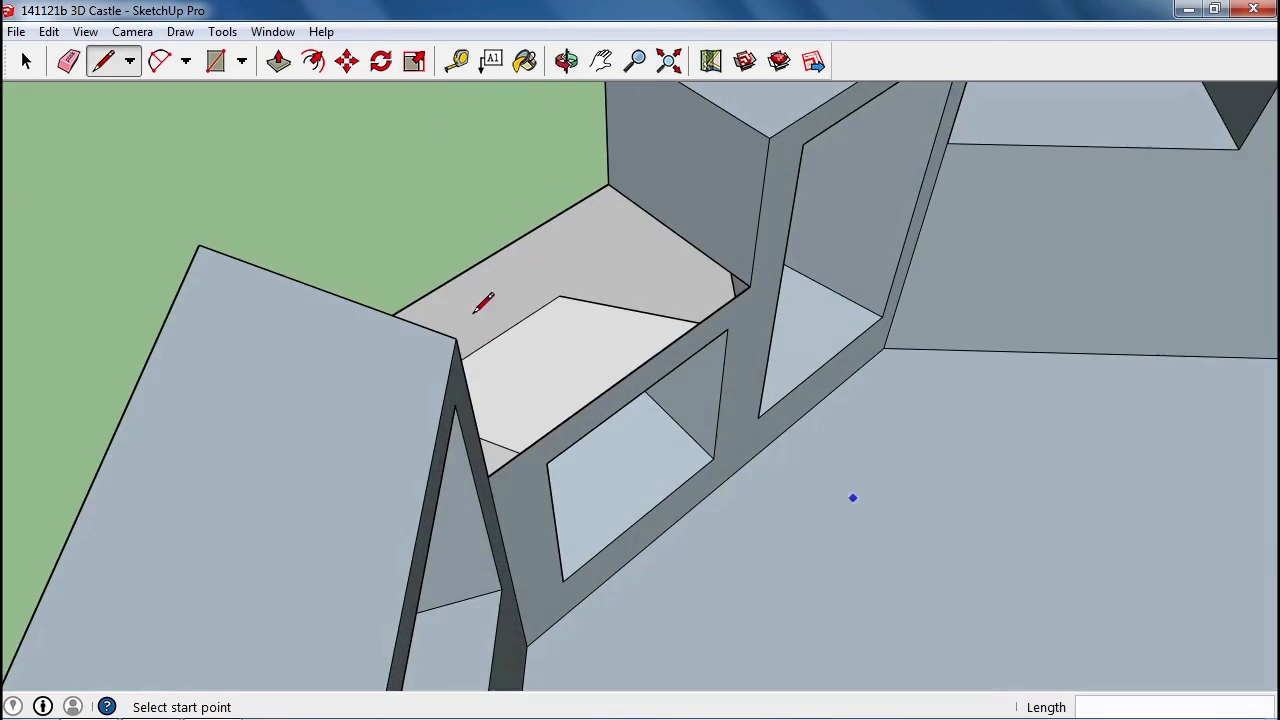
pyautogui.click(565, 61)
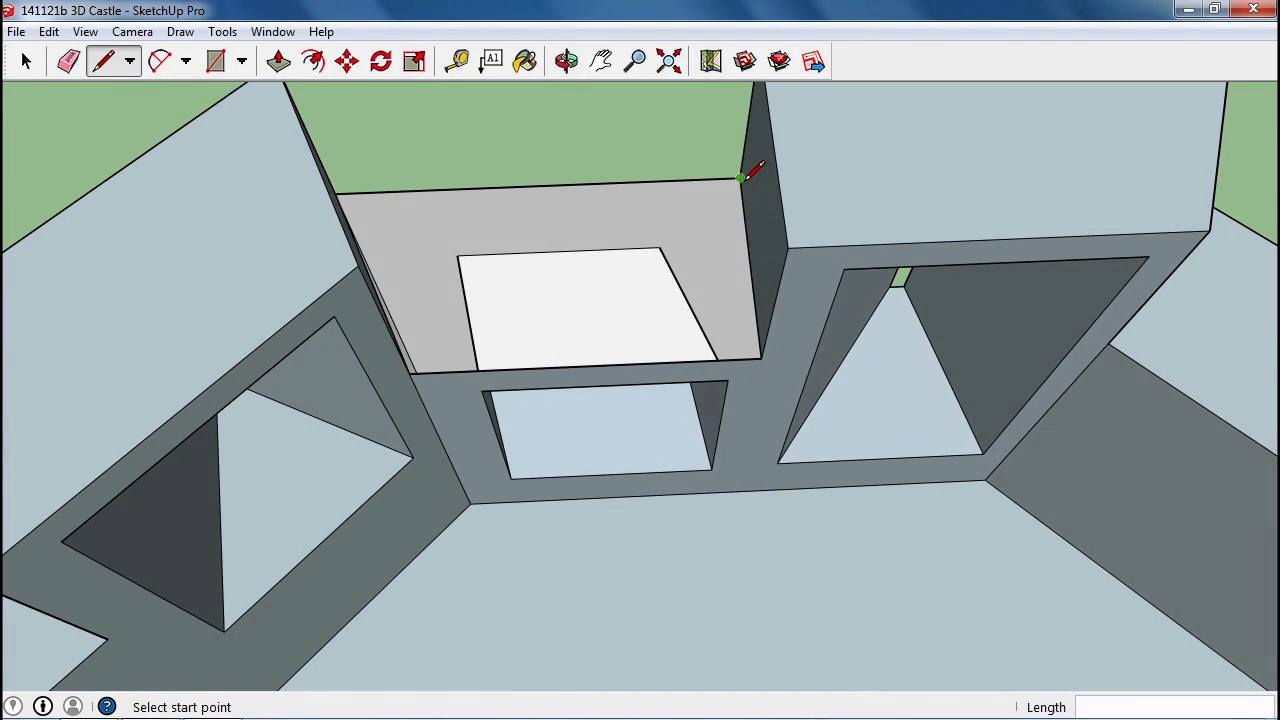
pyautogui.click(566, 61)
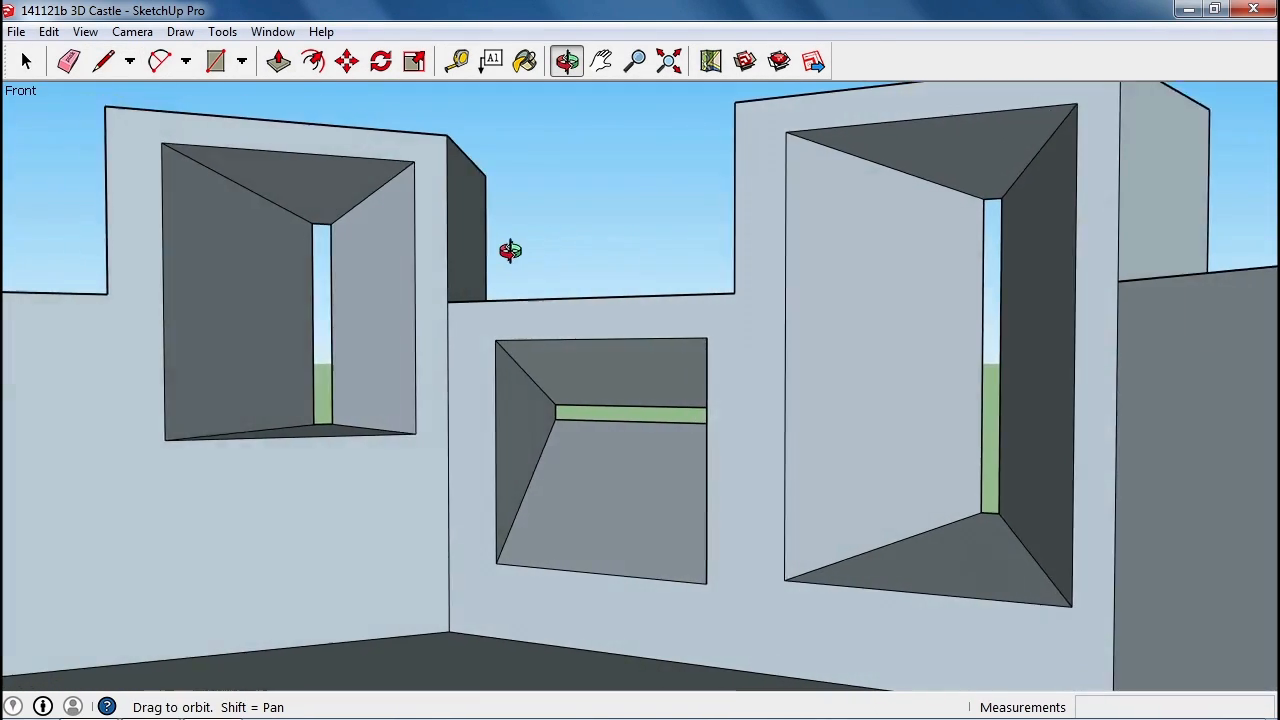
pyautogui.moveTo(510, 250); pyautogui.dragTo(675, 382)
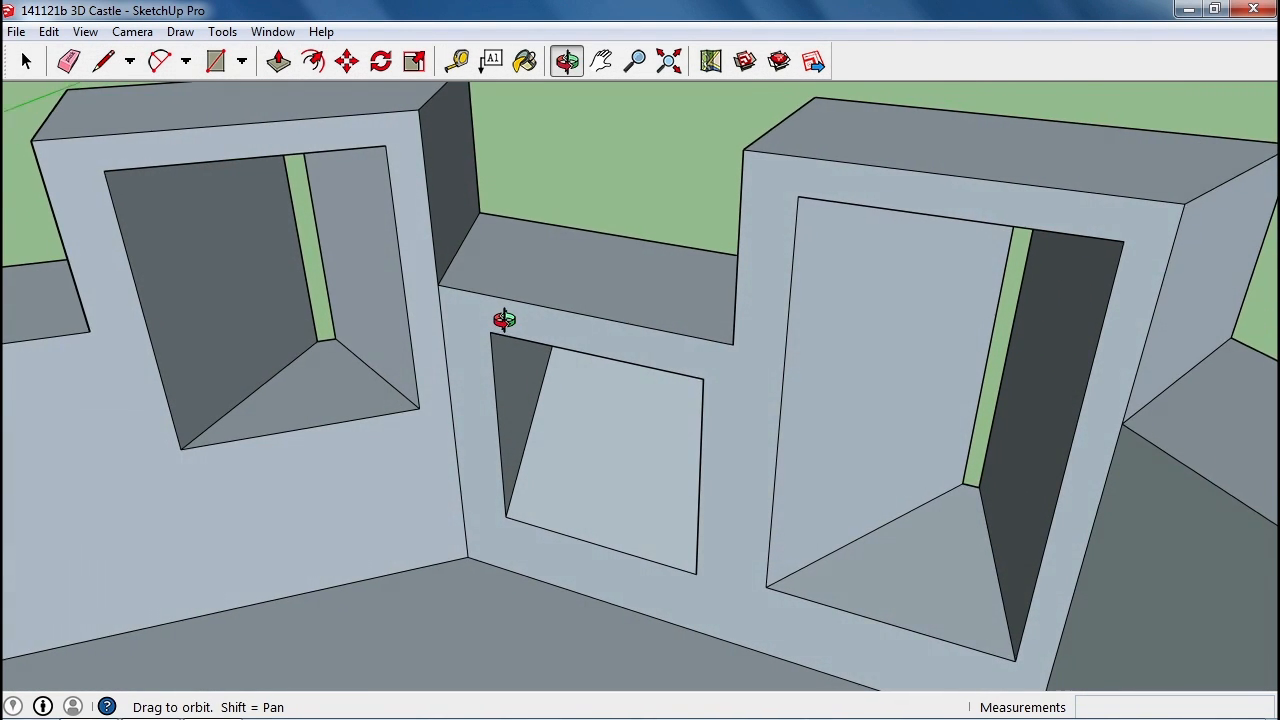
pyautogui.moveTo(505, 320); pyautogui.dragTo(605, 190)
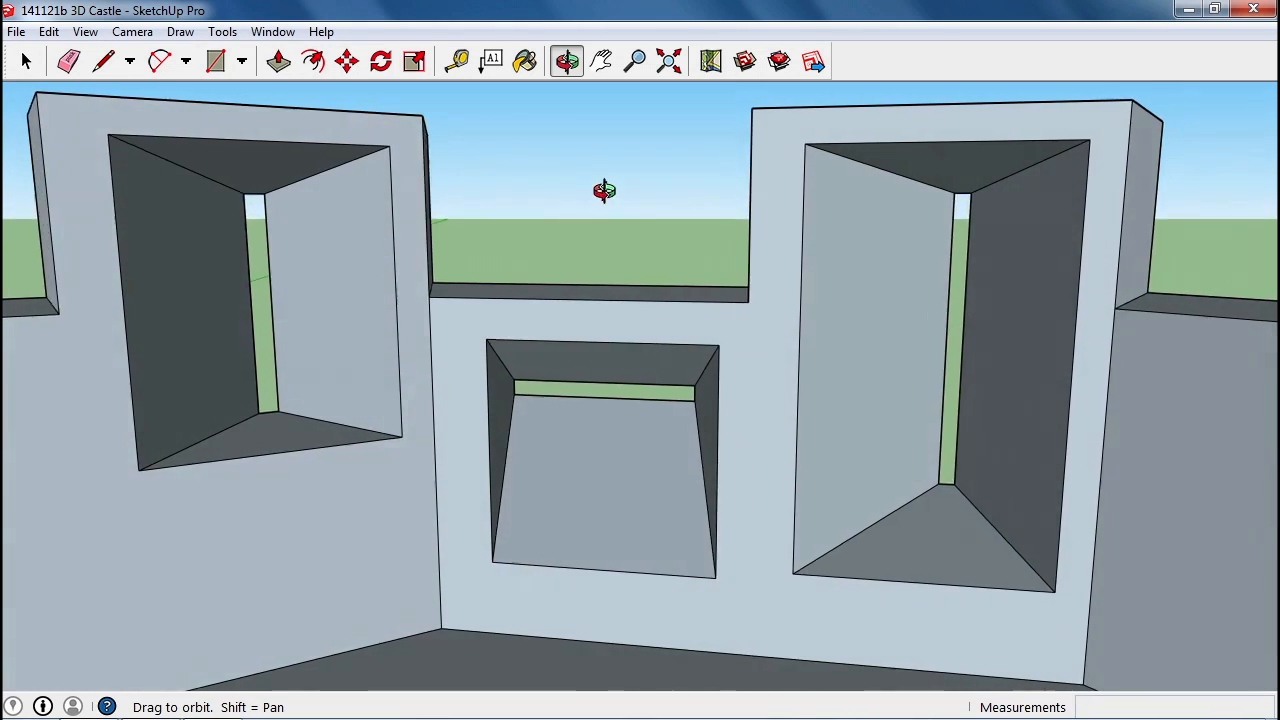
pyautogui.click(103, 61)
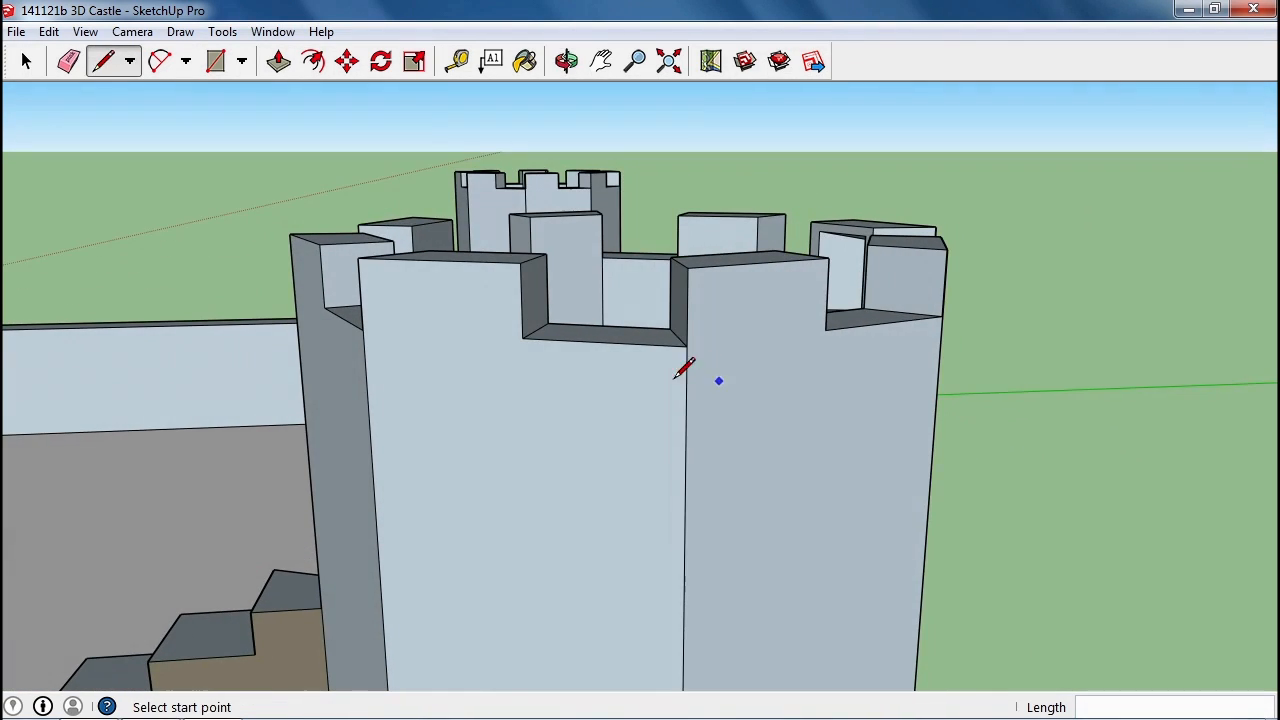
pyautogui.click(566, 61)
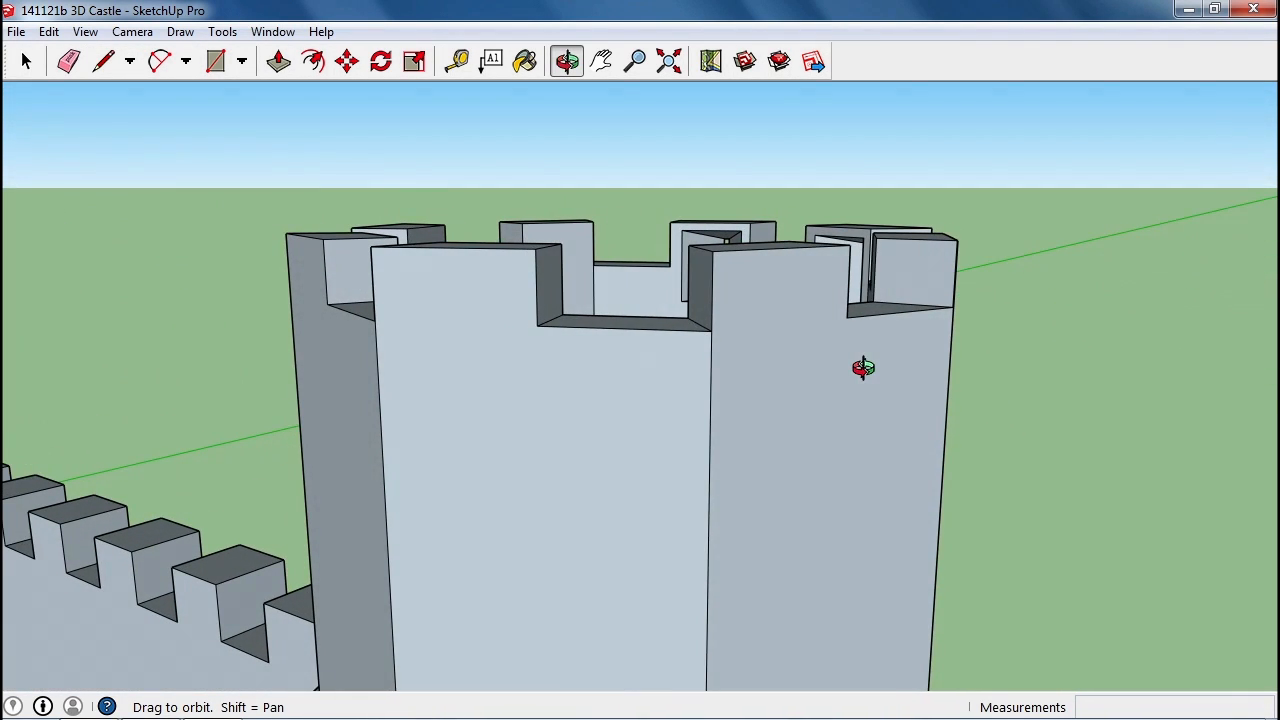